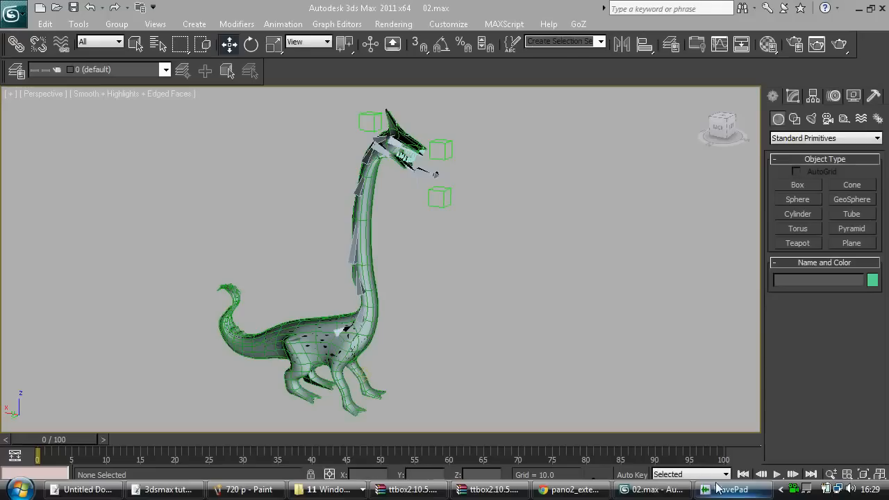
# Bring up the 3ds Max tutorials document in Works and select the Render Image lesson line.
pyautogui.click(84, 489)
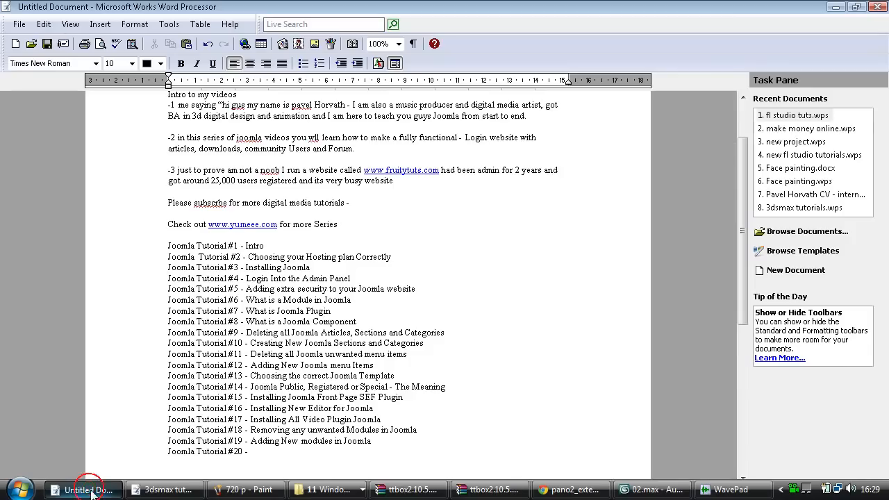
pyautogui.click(163, 489)
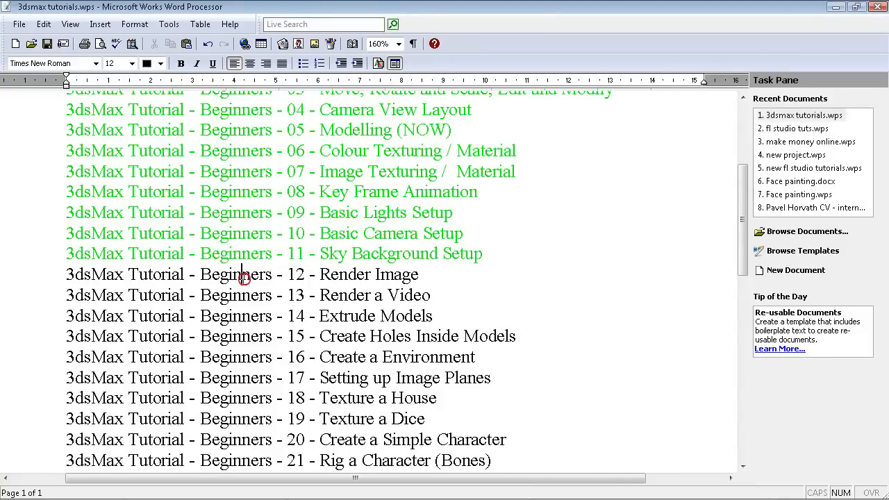
pyautogui.tripleClick(243, 274)
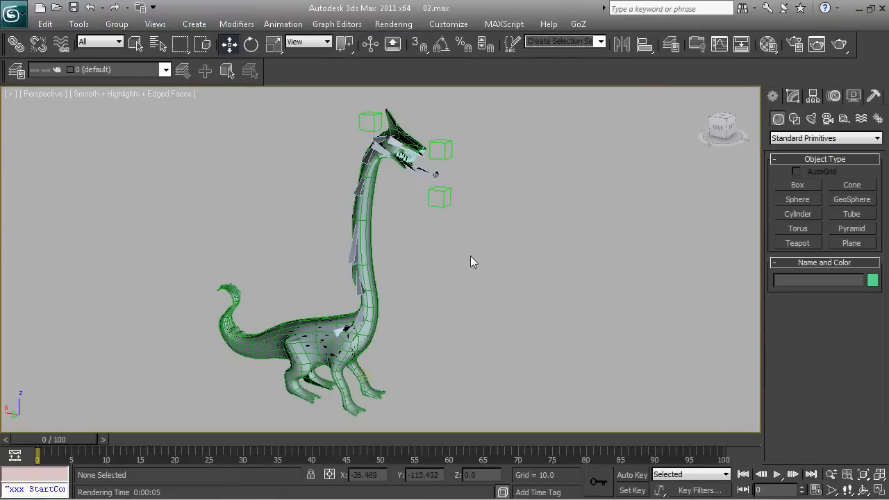
pyautogui.moveTo(550, 214)
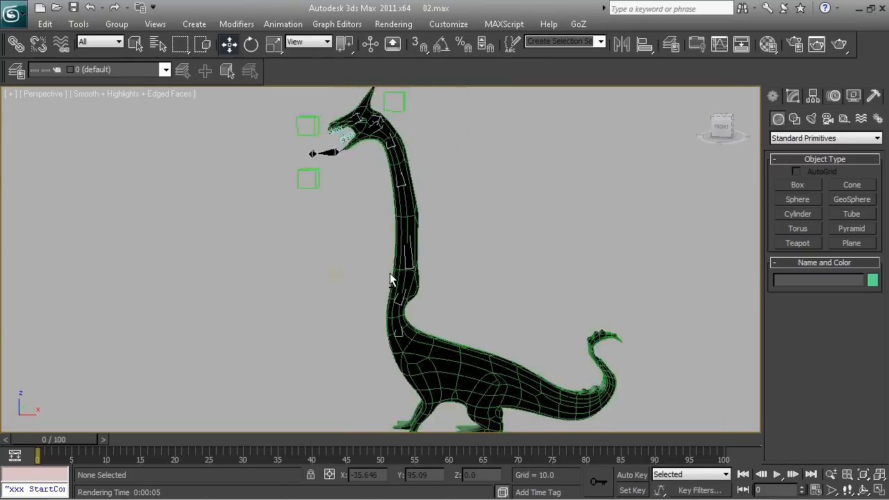
pyautogui.moveTo(389, 278); pyautogui.dragTo(461, 261)
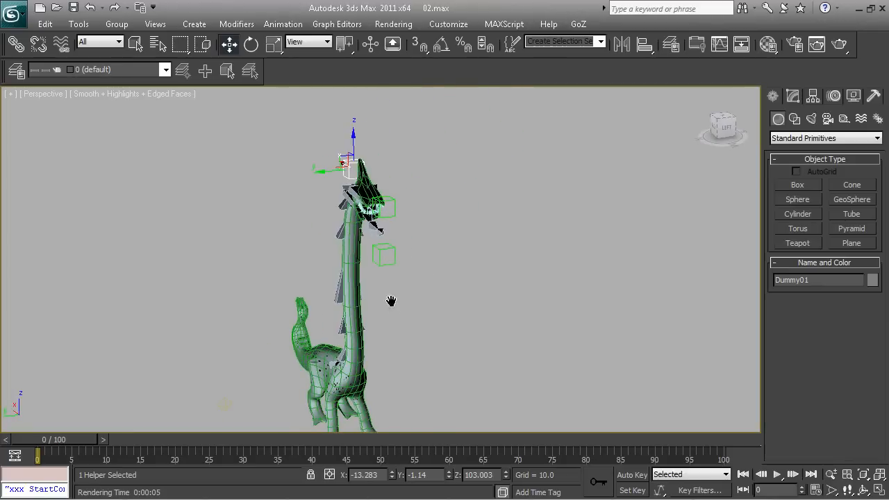
pyautogui.moveTo(392, 300); pyautogui.dragTo(428, 317)
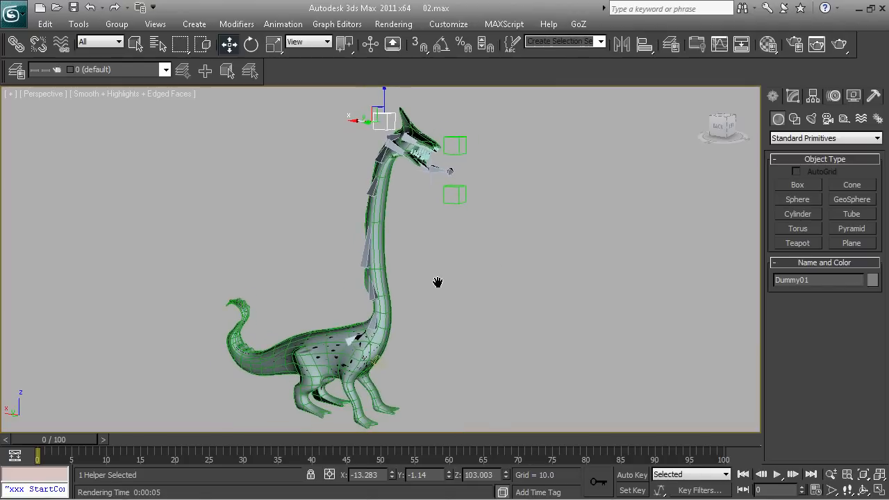
pyautogui.moveTo(448, 297)
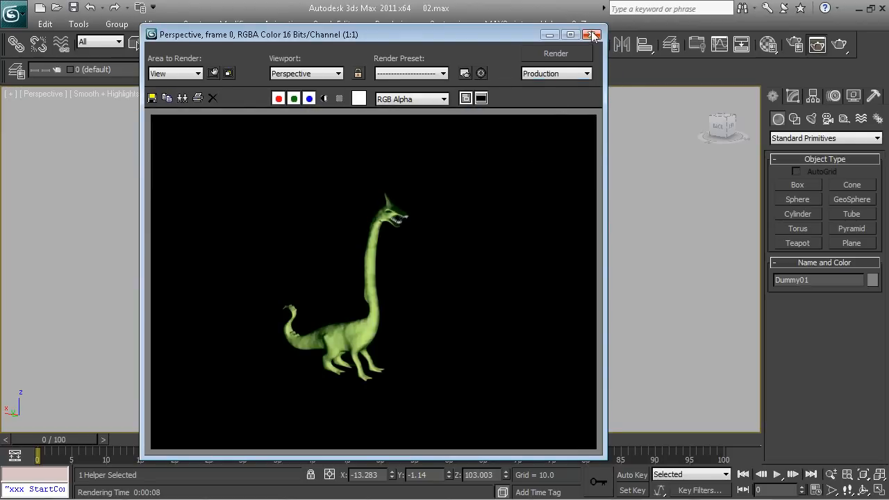
# Close the rendered frame, bring up Render Setup and list the Area to Render choices.
pyautogui.click(595, 33)
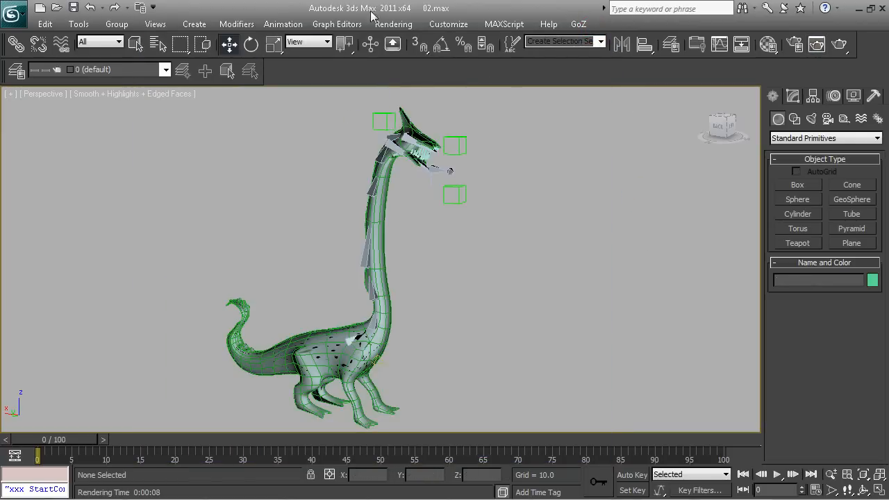
pyautogui.click(395, 24)
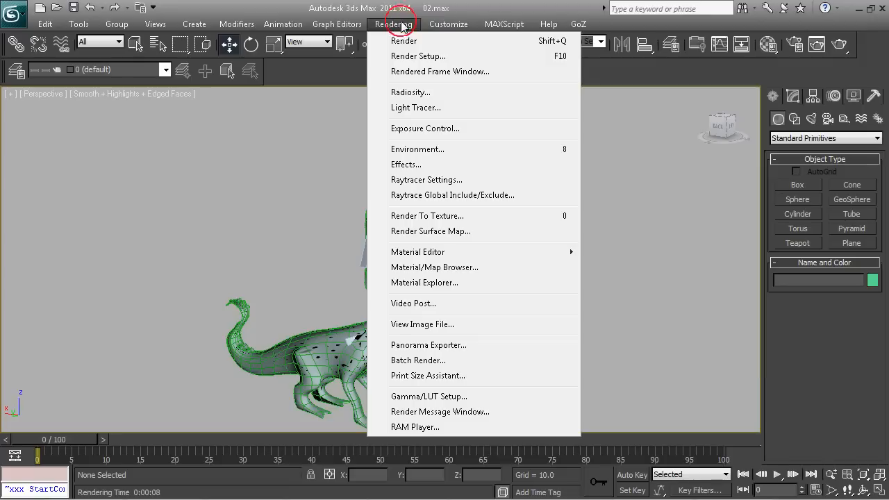
pyautogui.click(417, 56)
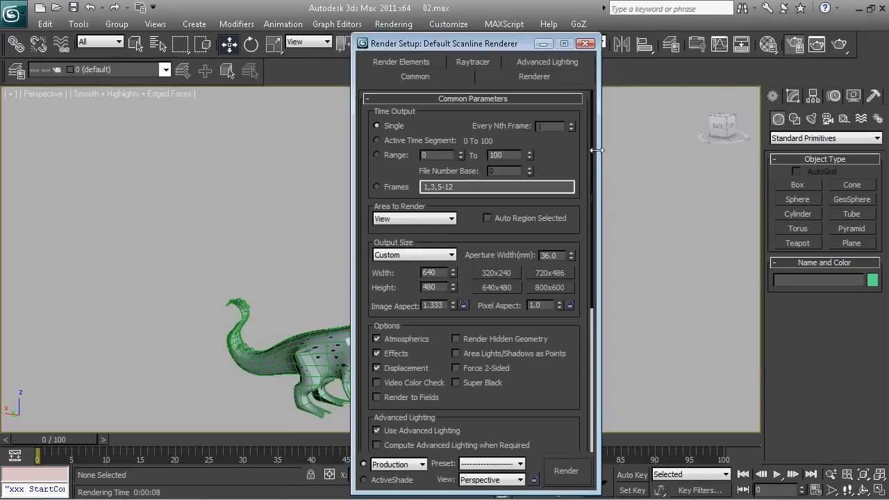
pyautogui.click(497, 186)
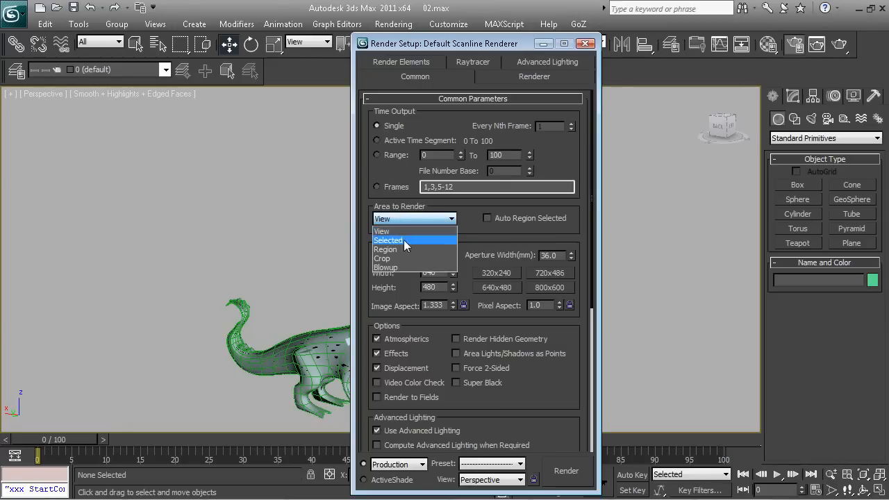
# Set Area to Render to Region and render the hydra inside the region rectangle.
pyautogui.click(387, 239)
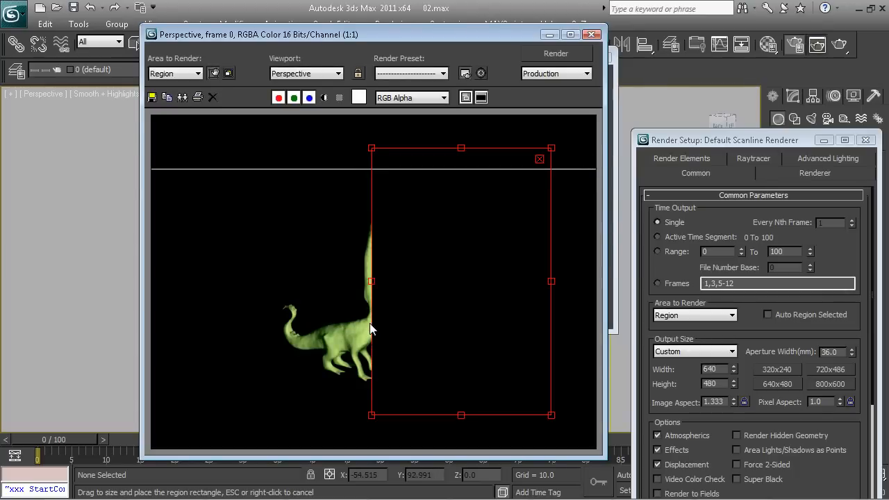
pyautogui.click(556, 53)
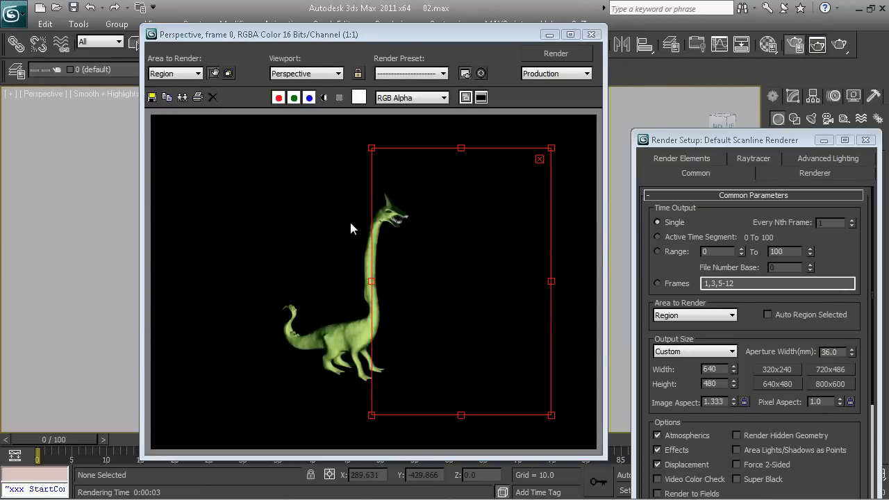
pyautogui.click(592, 33)
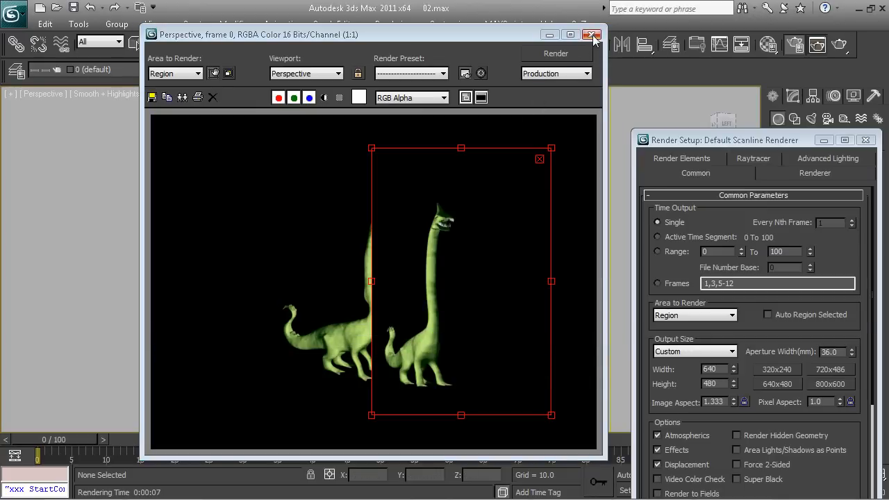
# Move the render region left over the hydra, resize it and render inside it.
pyautogui.click(595, 35)
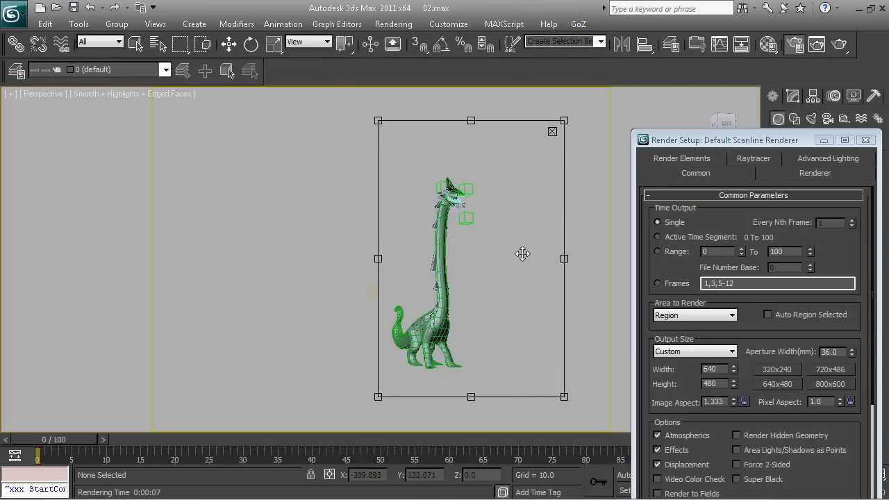
pyautogui.moveTo(523, 253); pyautogui.dragTo(429, 249)
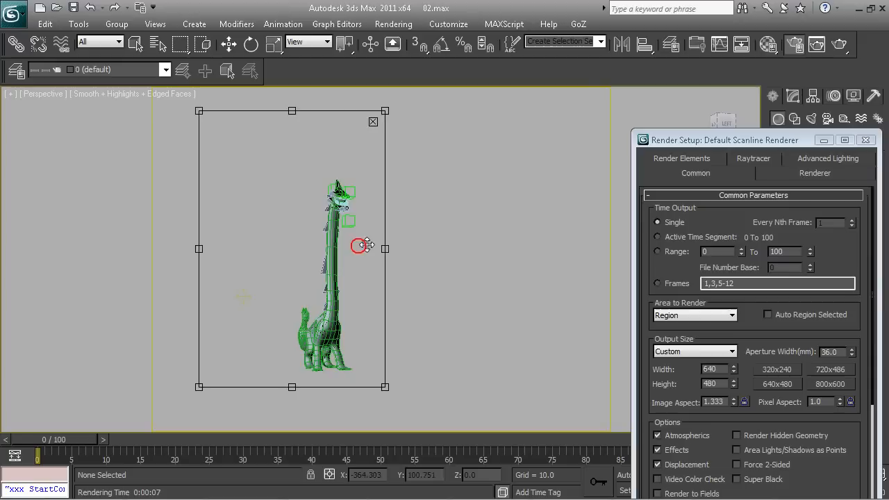
pyautogui.moveTo(359, 244); pyautogui.dragTo(388, 252)
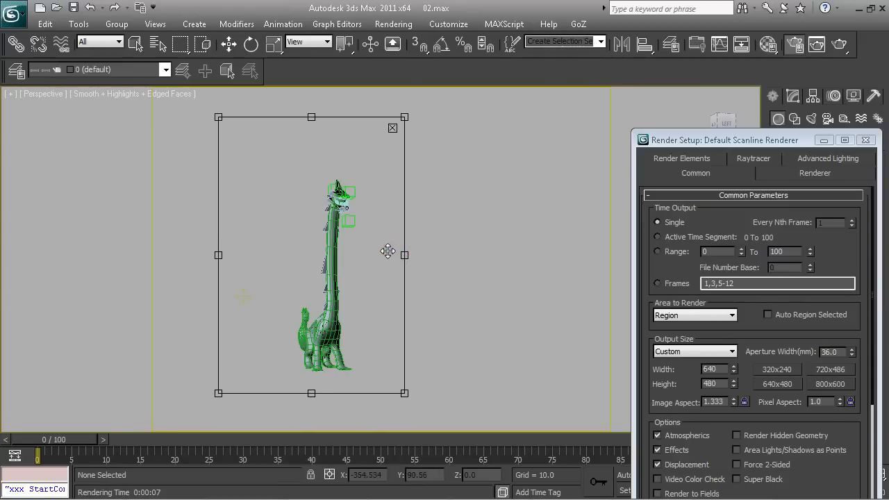
pyautogui.click(556, 53)
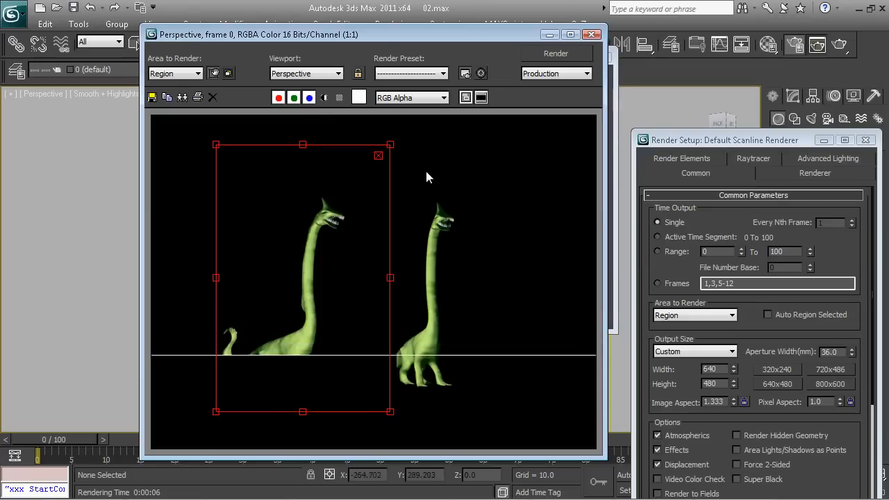
# Toggle Area to Render between View and Region, then close the rendered frame window.
pyautogui.click(197, 72)
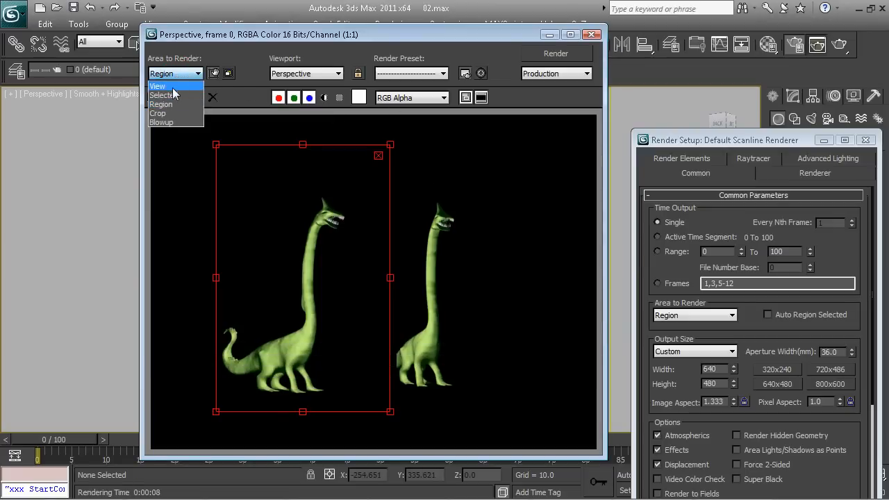
pyautogui.click(158, 86)
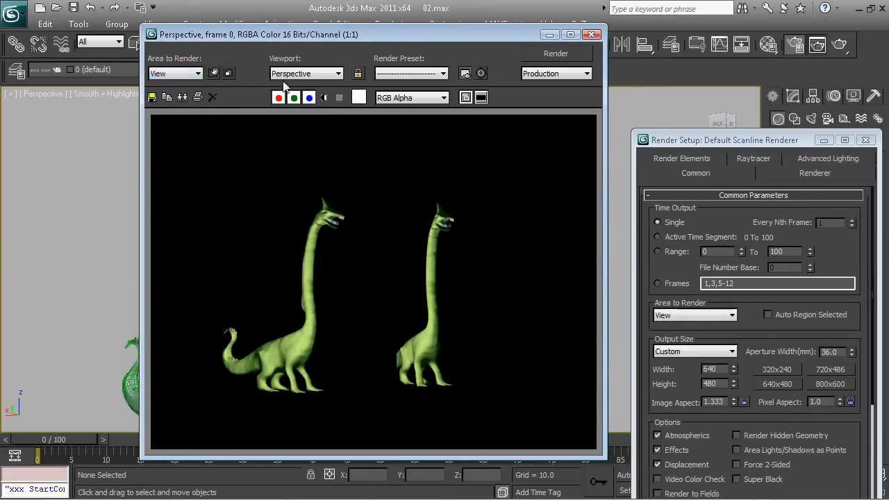
pyautogui.click(197, 72)
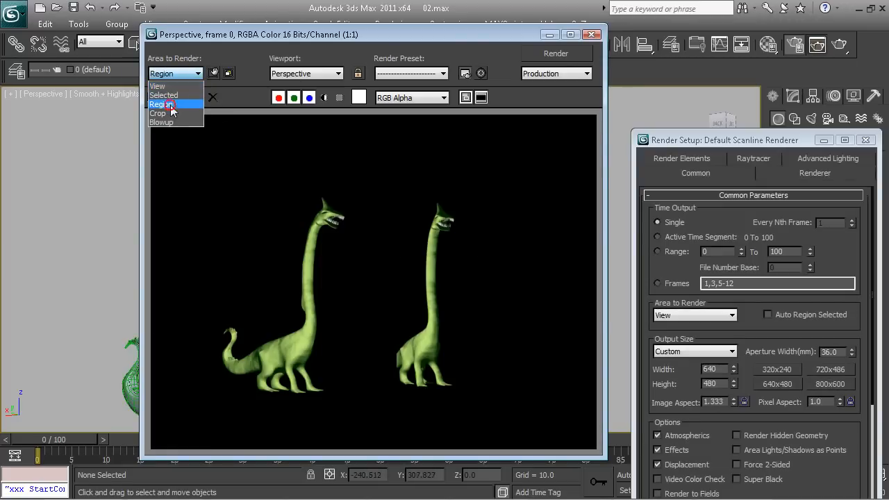
pyautogui.click(161, 104)
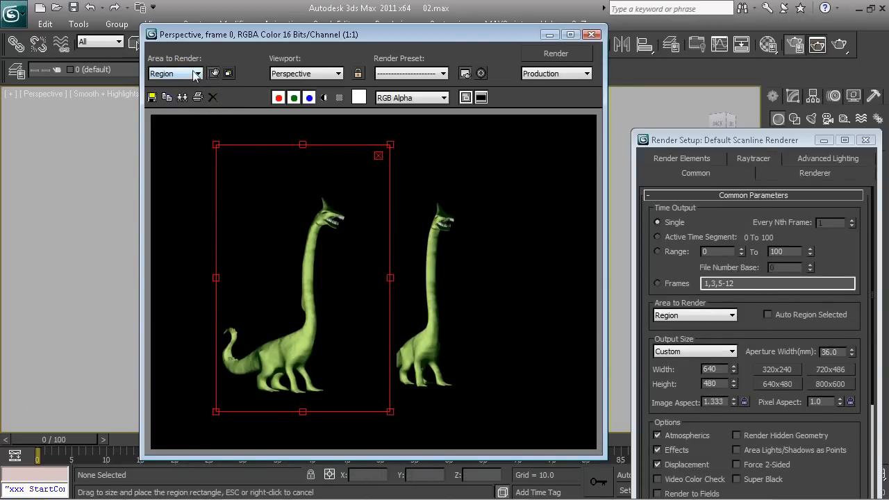
pyautogui.click(197, 73)
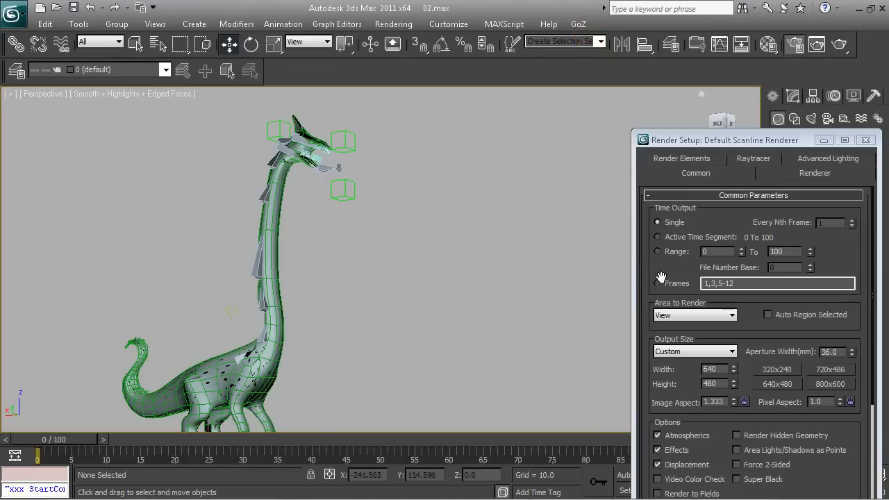
# Set the output size to the HDTV (video) preset at 1280 by 720.
pyautogui.moveTo(725, 139); pyautogui.dragTo(684, 69)
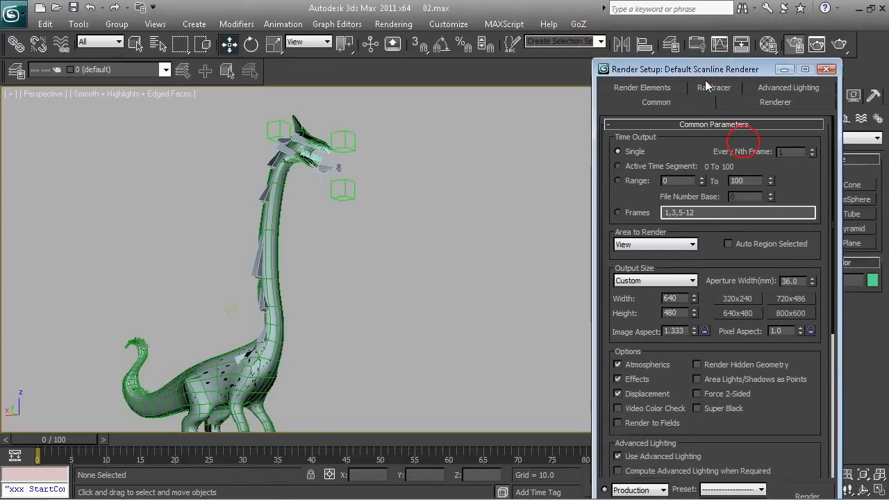
pyautogui.click(656, 244)
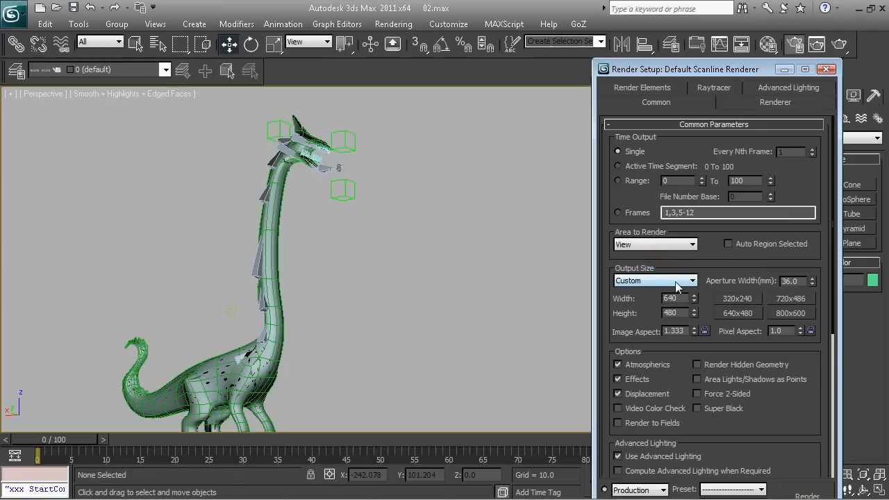
pyautogui.moveTo(678, 286)
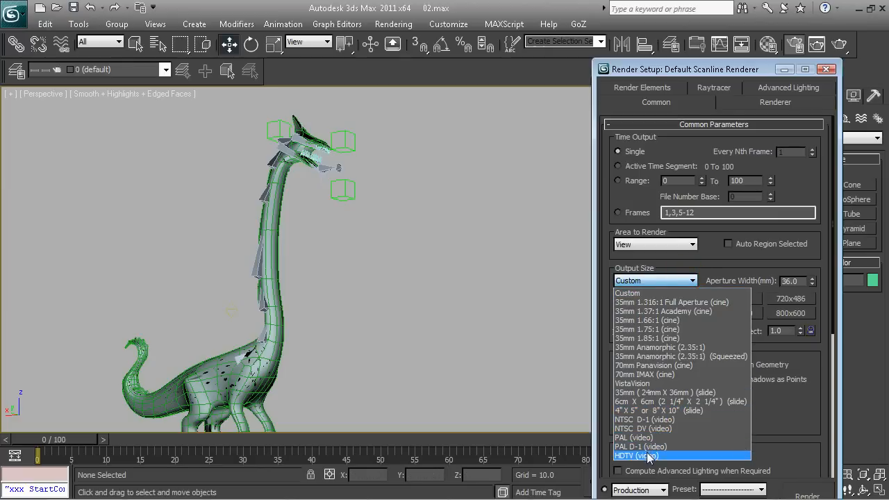
pyautogui.click(637, 456)
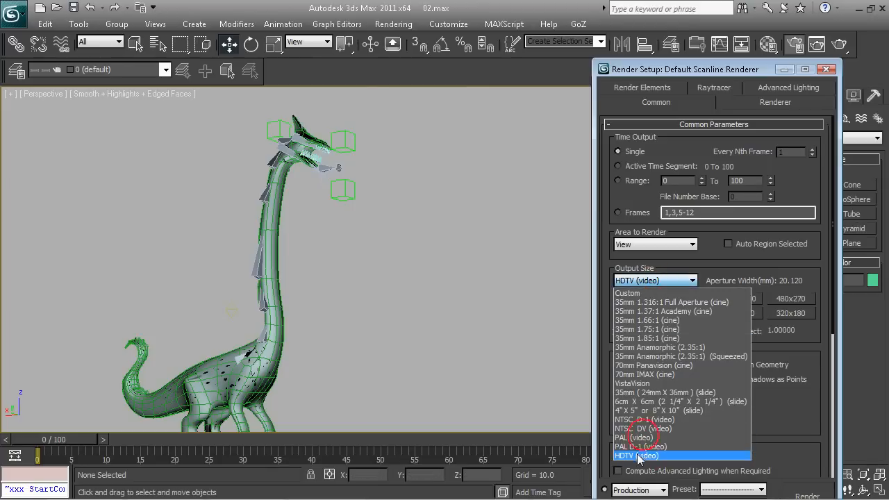
pyautogui.click(639, 456)
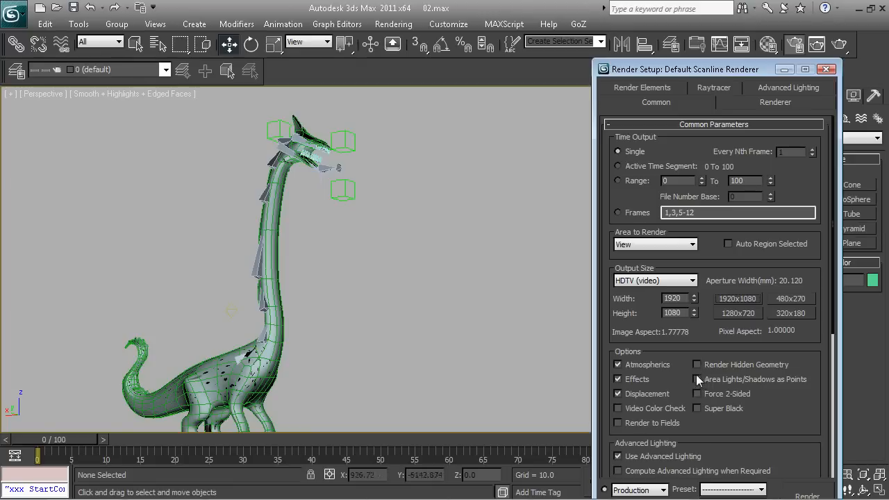
pyautogui.moveTo(699, 375)
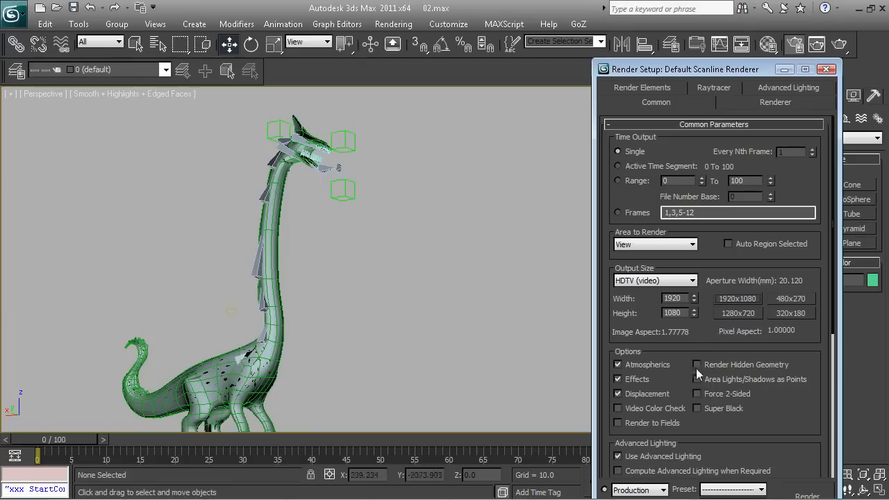
pyautogui.moveTo(650, 351)
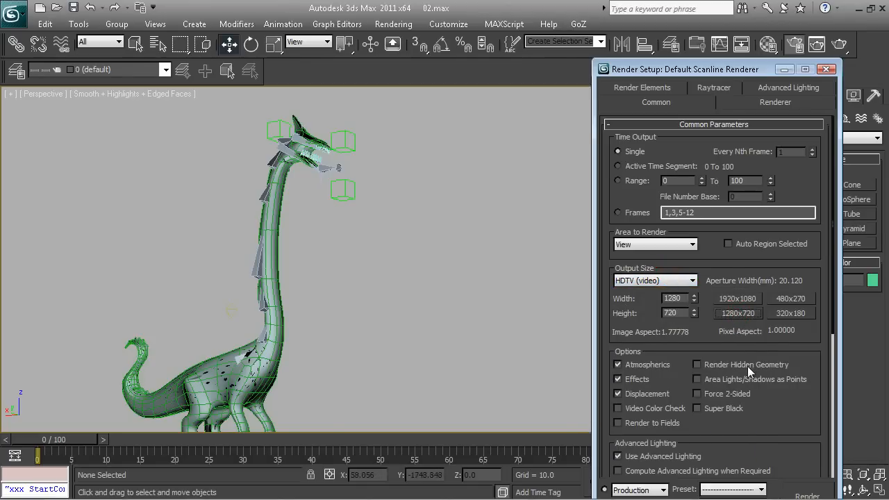
pyautogui.moveTo(728, 285)
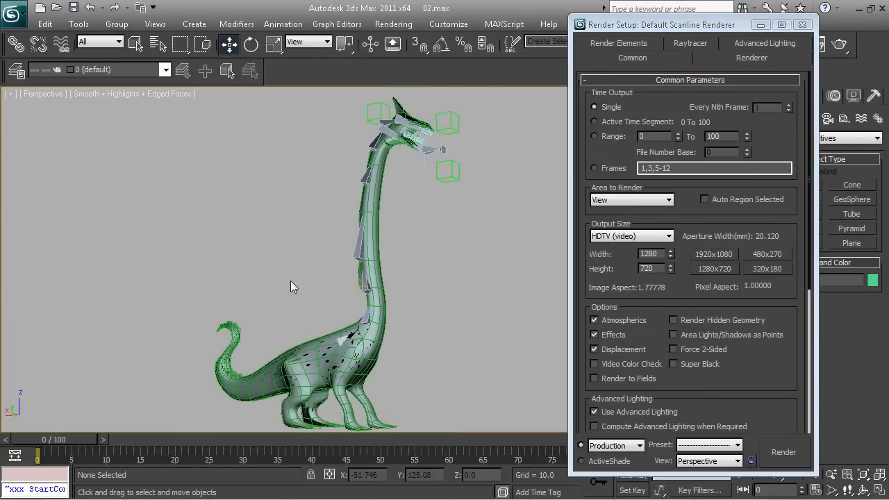
# Render the Hydra perspective view at HDTV size and maximize the frame window to review it.
pyautogui.click(783, 453)
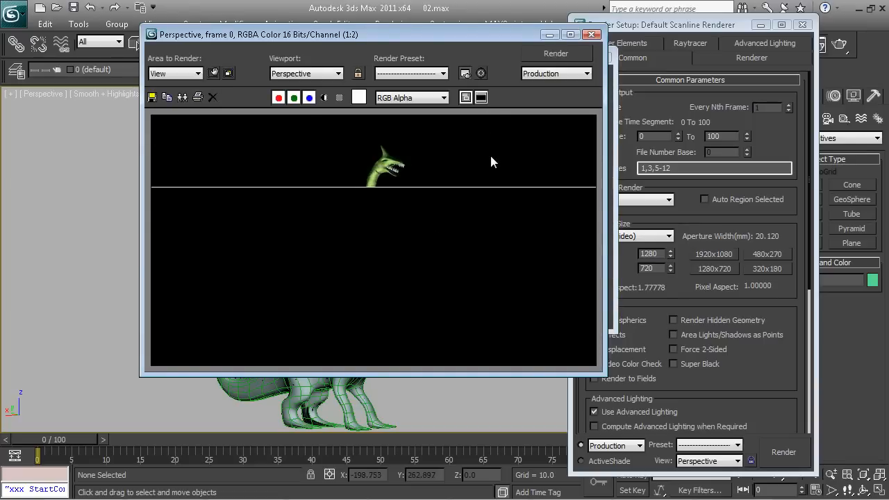
pyautogui.click(571, 34)
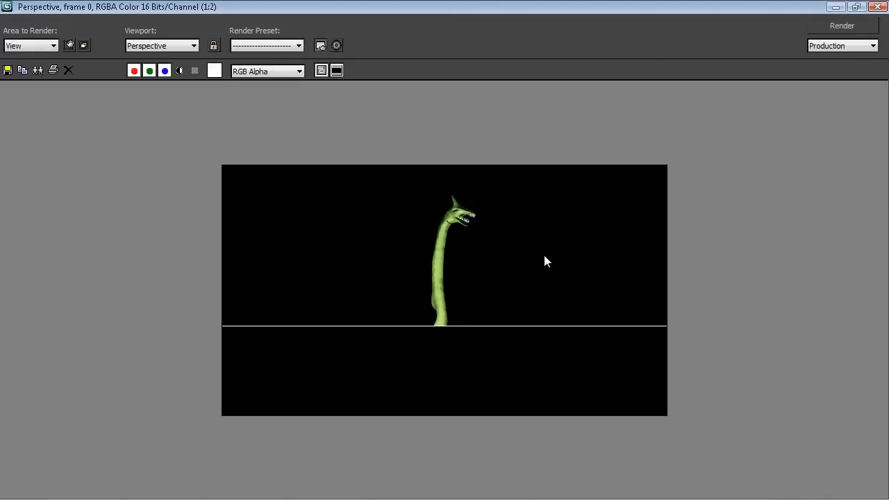
pyautogui.moveTo(581, 275)
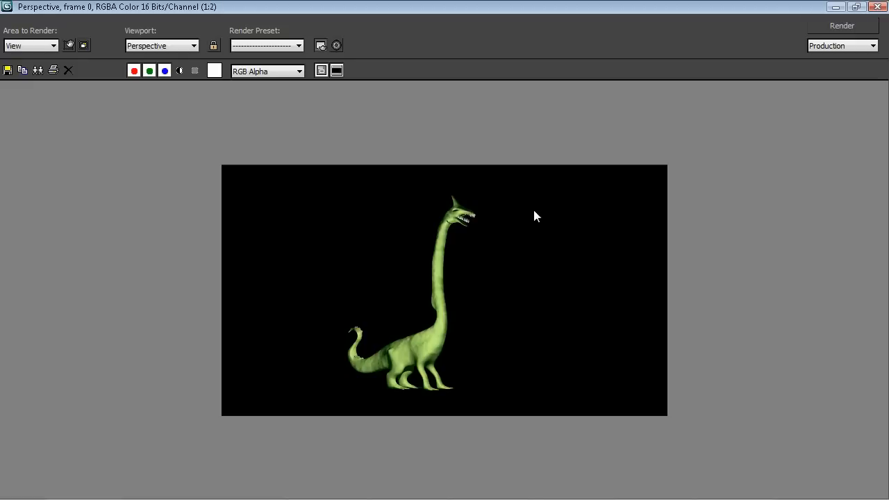
pyautogui.moveTo(549, 225)
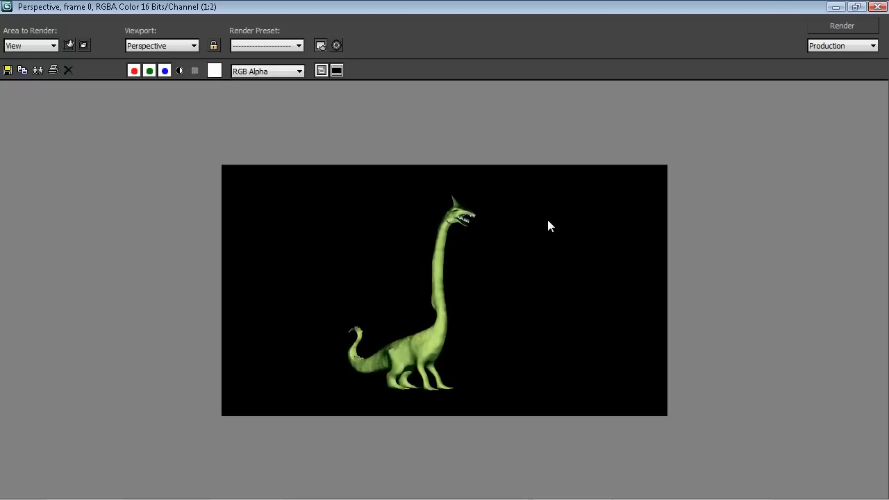
pyautogui.moveTo(464, 228)
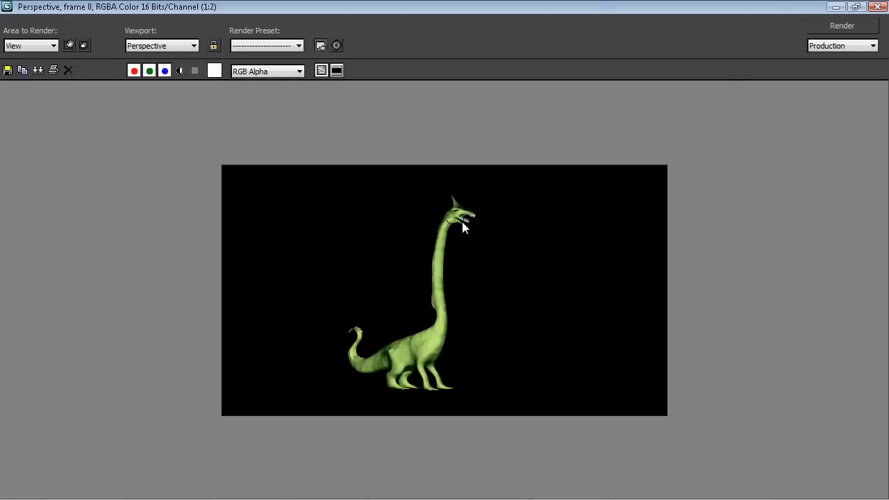
pyautogui.moveTo(494, 260)
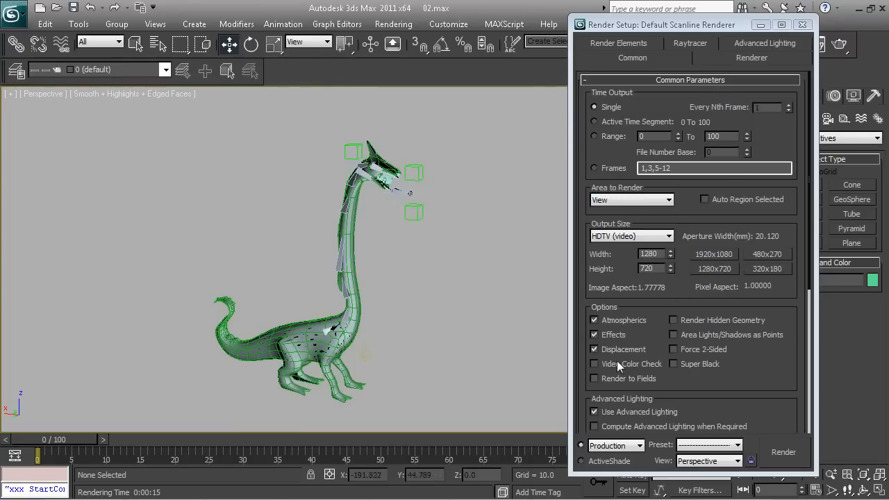
# Review the Common render options, toggling Displacement off and back on.
pyautogui.scroll(-3)
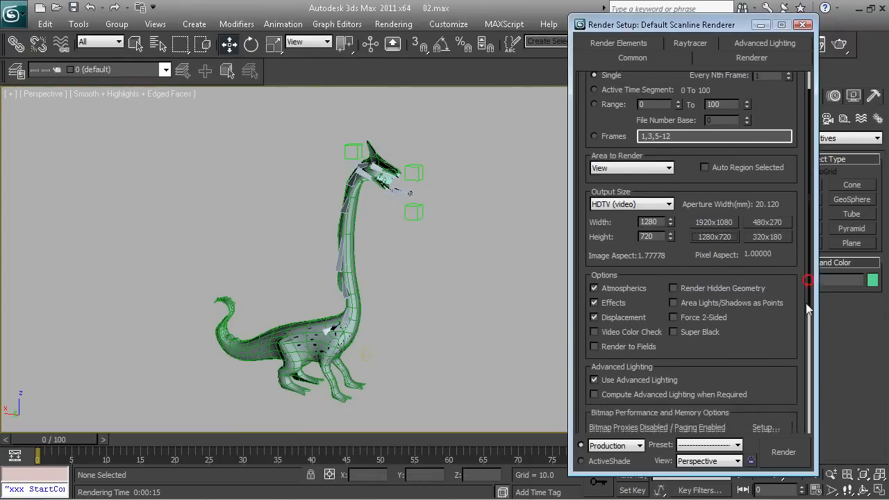
pyautogui.scroll(-3)
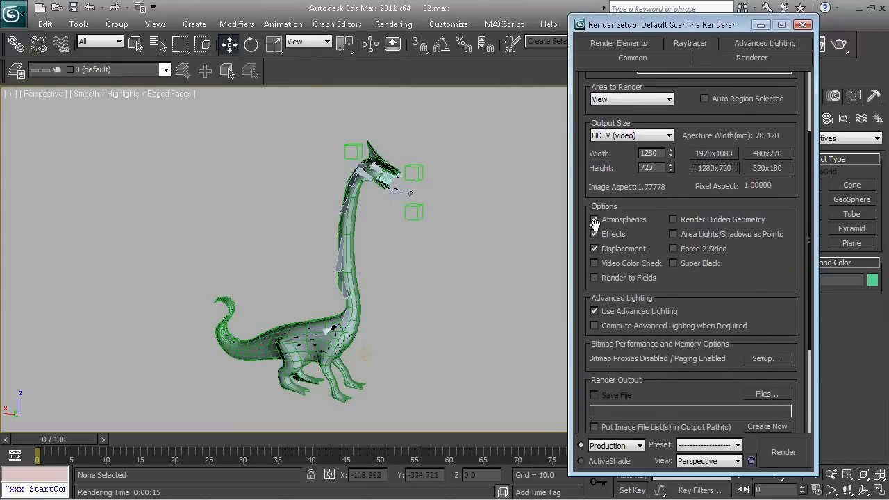
pyautogui.click(594, 219)
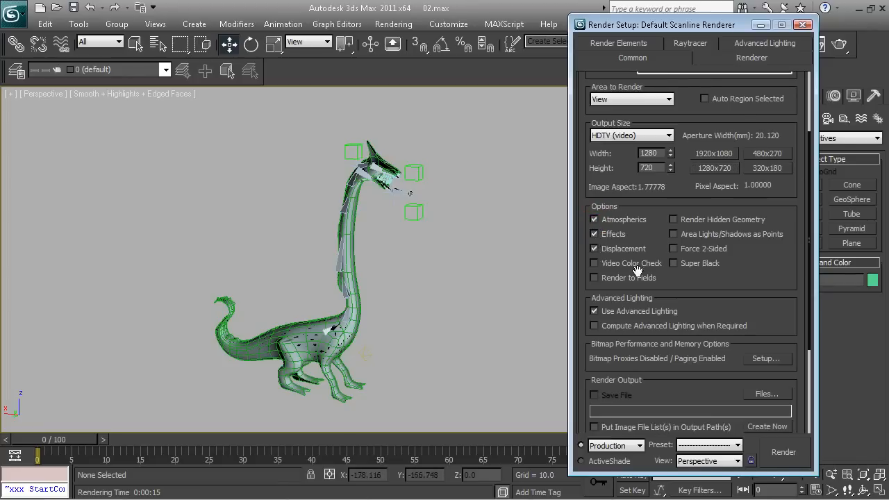
pyautogui.click(595, 233)
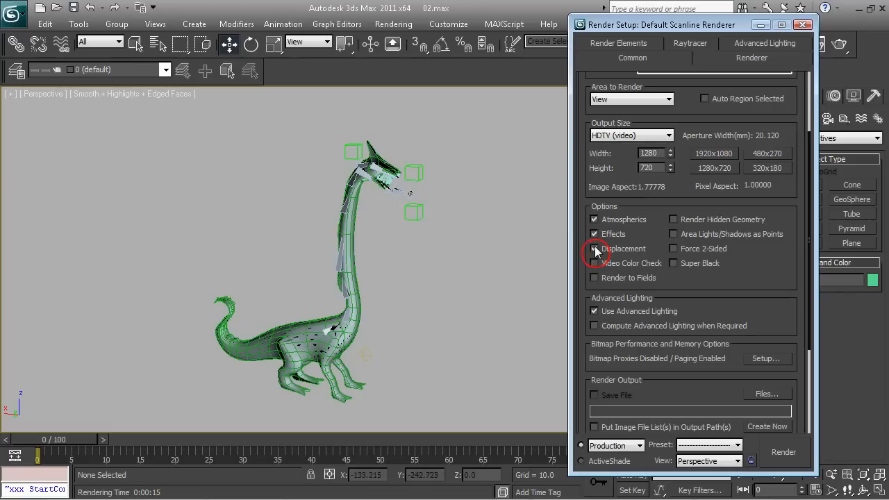
pyautogui.click(595, 249)
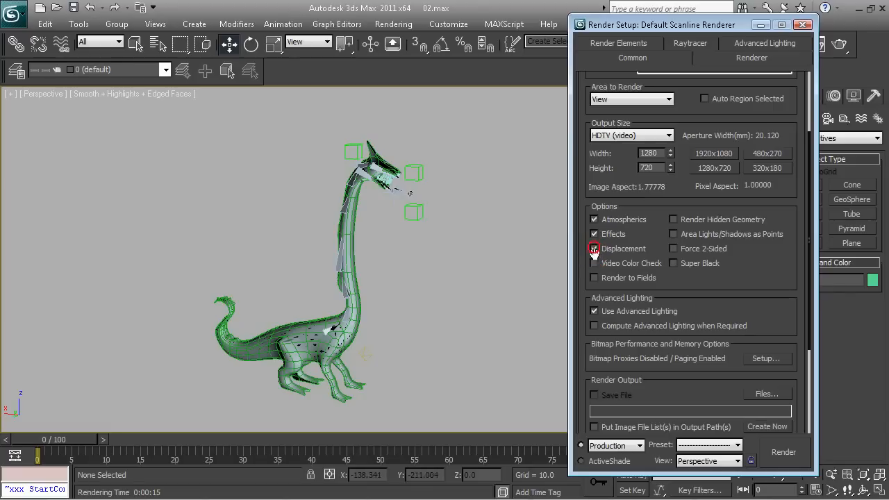
pyautogui.click(594, 248)
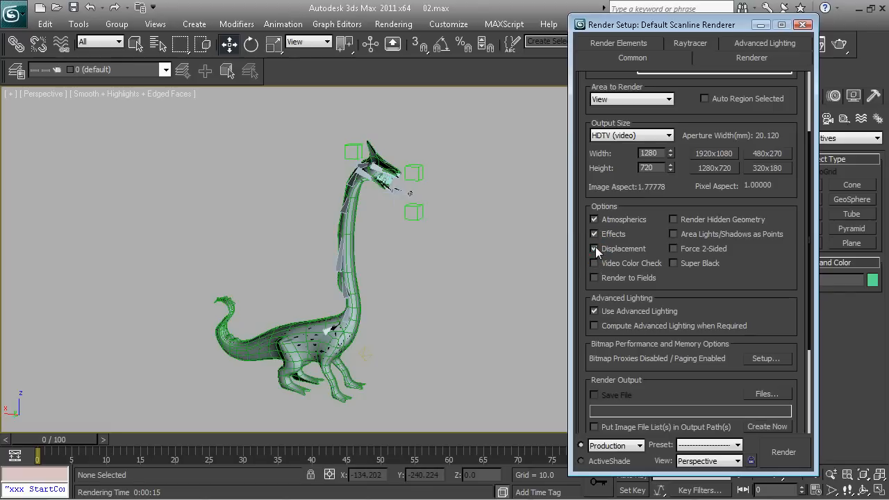
pyautogui.click(595, 248)
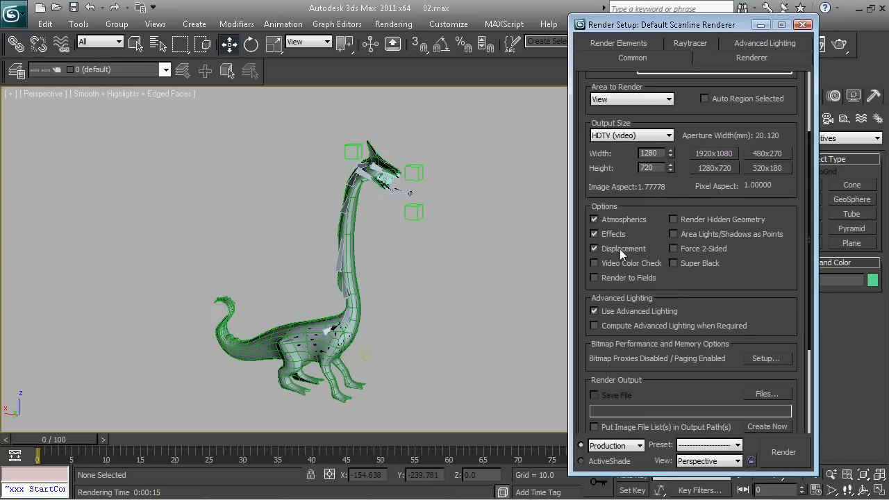
pyautogui.moveTo(769, 249)
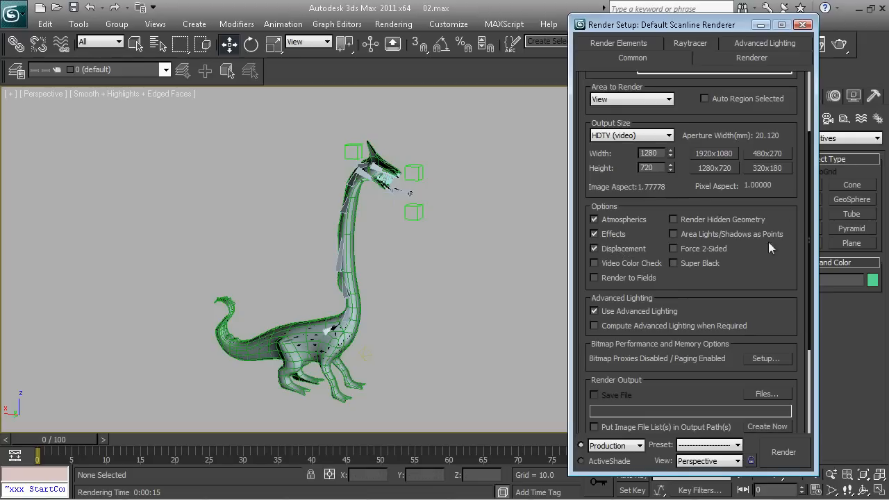
# Expand the Assign Renderer rollout showing the Default Scanline assignments.
pyautogui.scroll(-3)
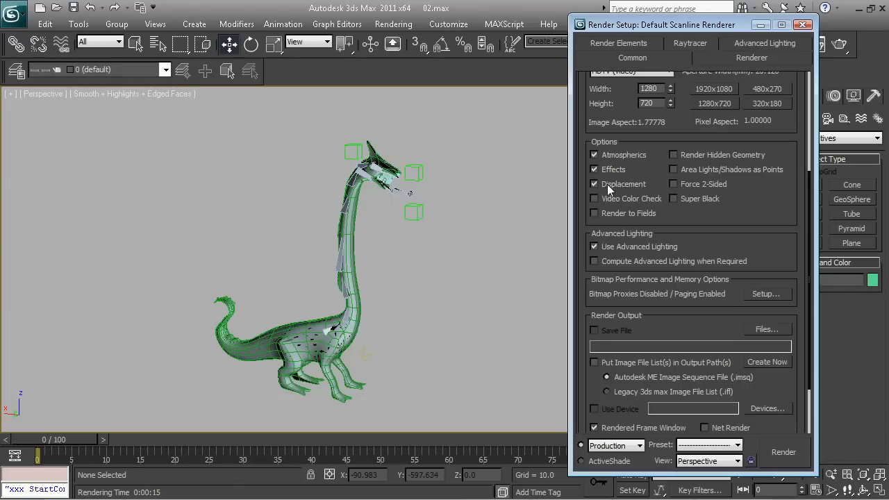
pyautogui.moveTo(609, 189)
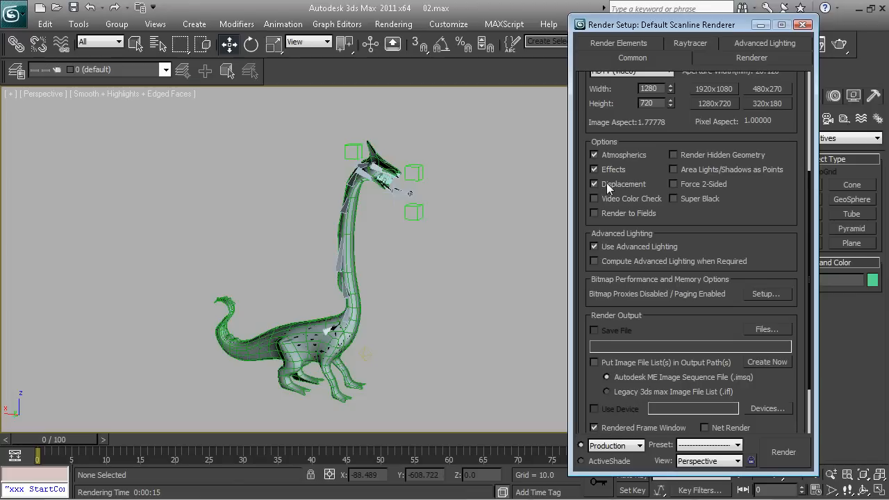
pyautogui.moveTo(611, 188)
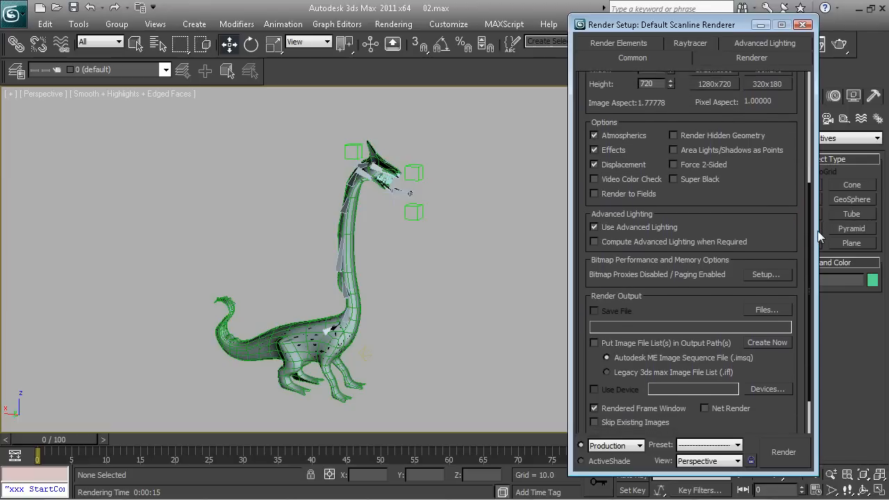
pyautogui.scroll(-3)
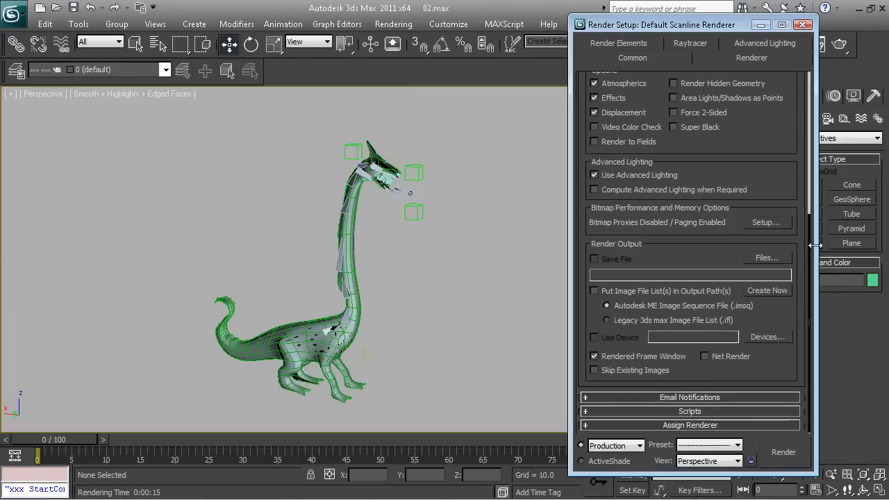
pyautogui.moveTo(764, 425)
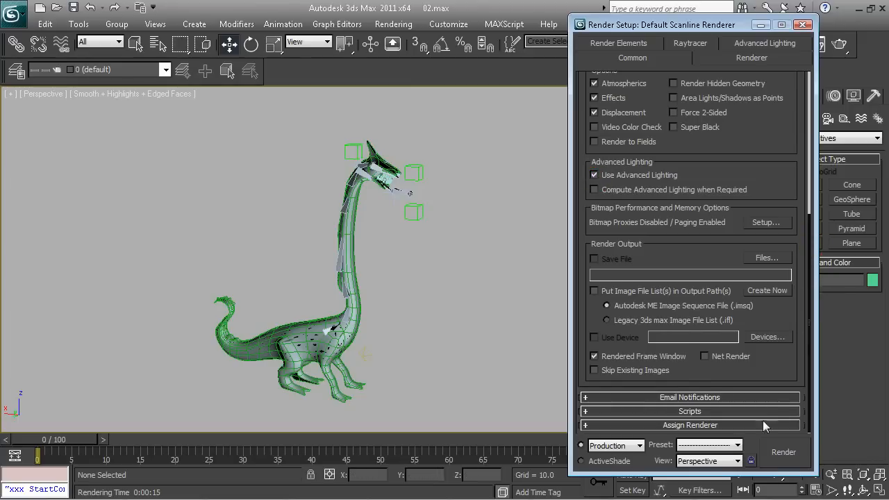
pyautogui.click(689, 425)
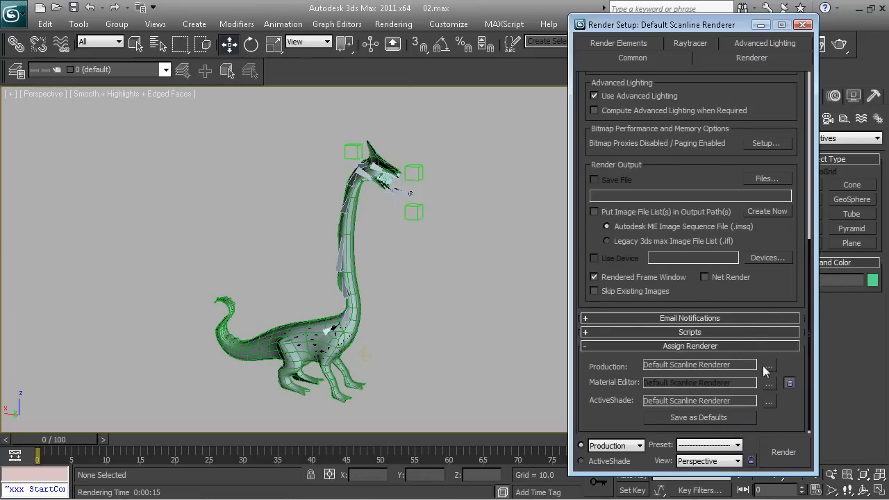
# Make mental ray the production renderer, glancing at the V-Ray entries but keeping mental ray.
pyautogui.click(770, 364)
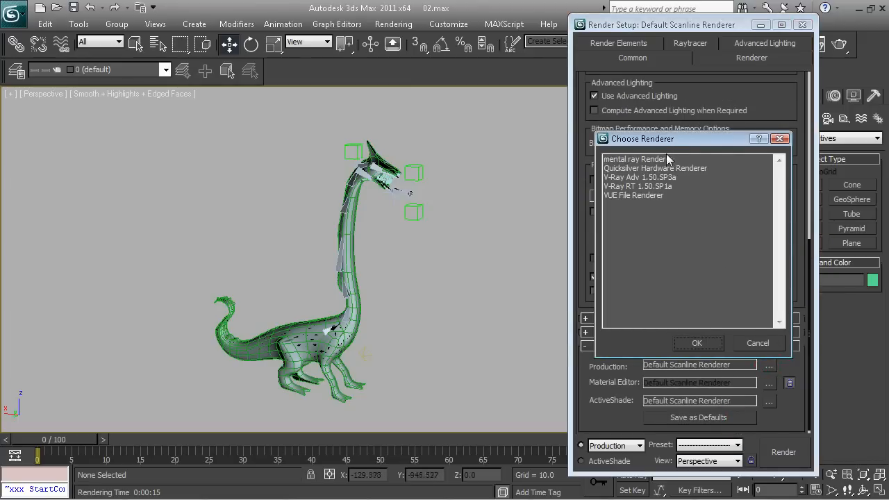
pyautogui.click(697, 343)
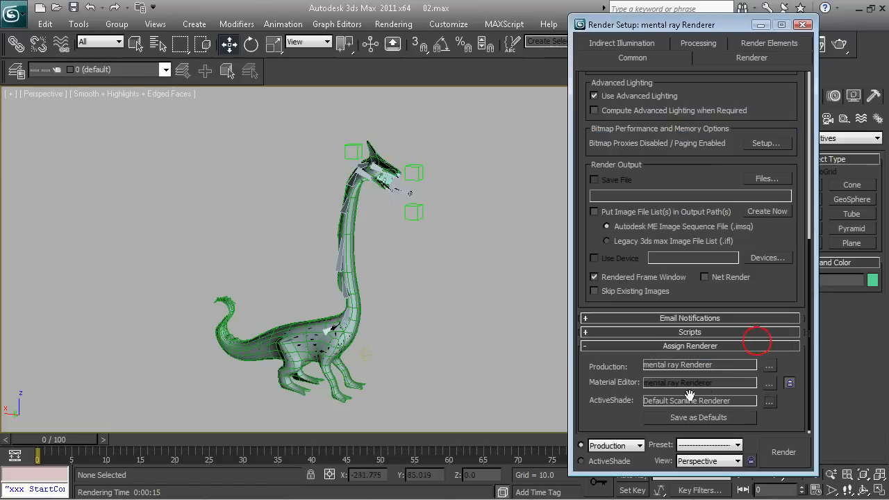
pyautogui.click(769, 367)
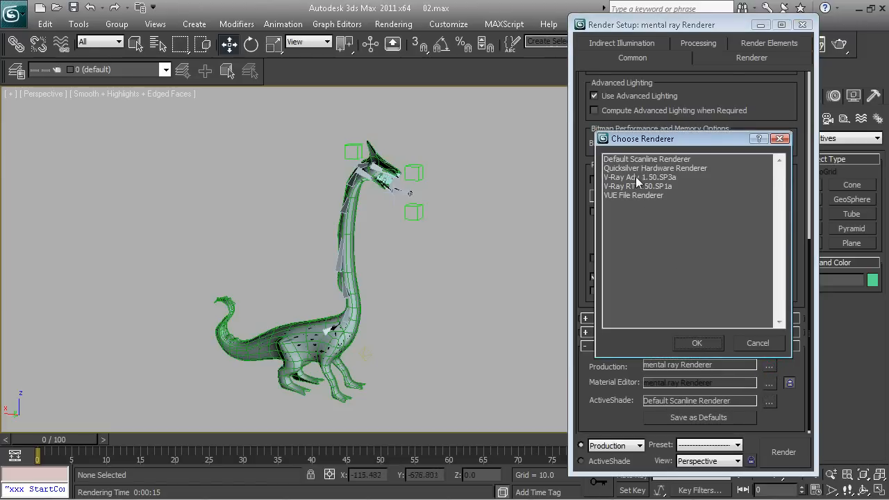
pyautogui.click(636, 186)
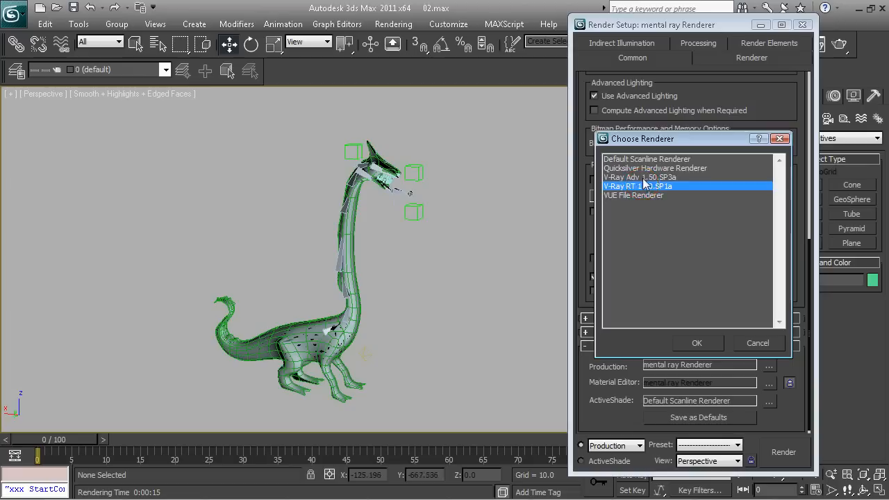
pyautogui.click(639, 178)
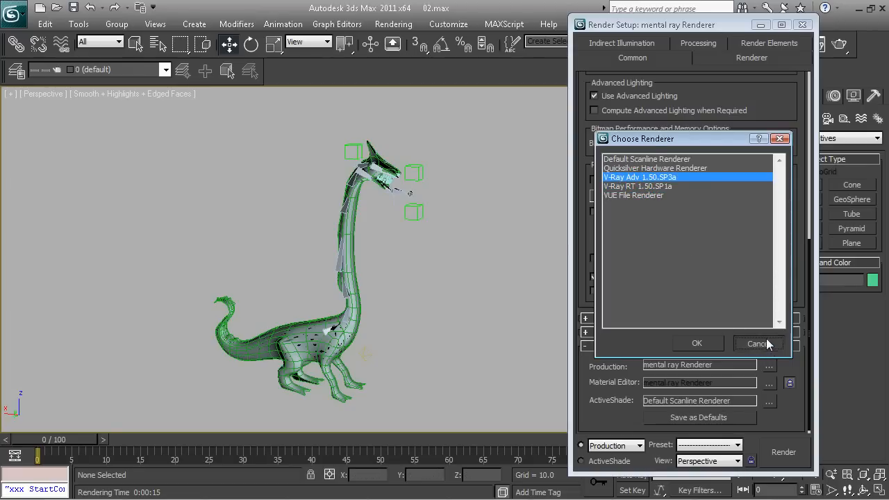
pyautogui.click(784, 451)
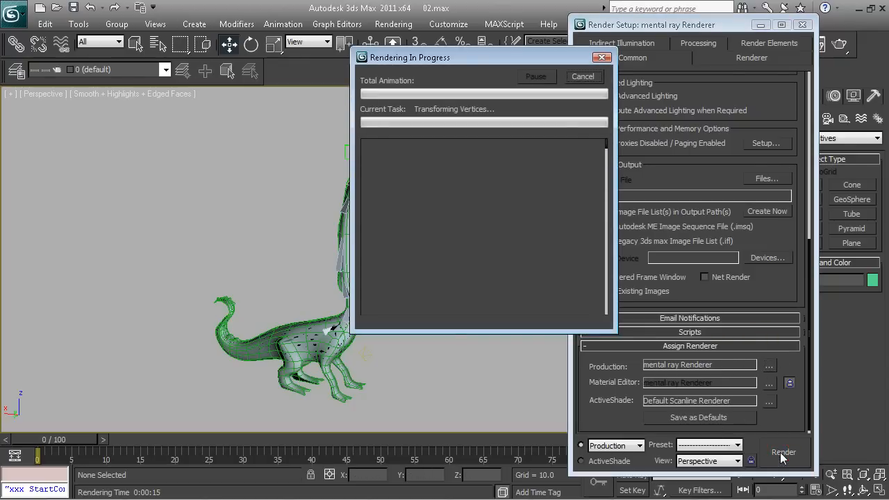
# Render the scene with mental ray, examine the Hydra up close, then close the image window.
pyautogui.click(783, 453)
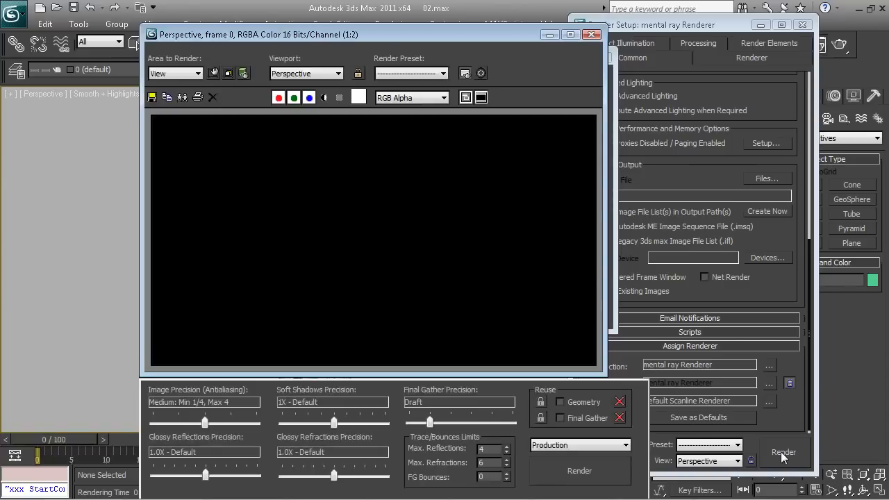
pyautogui.click(783, 453)
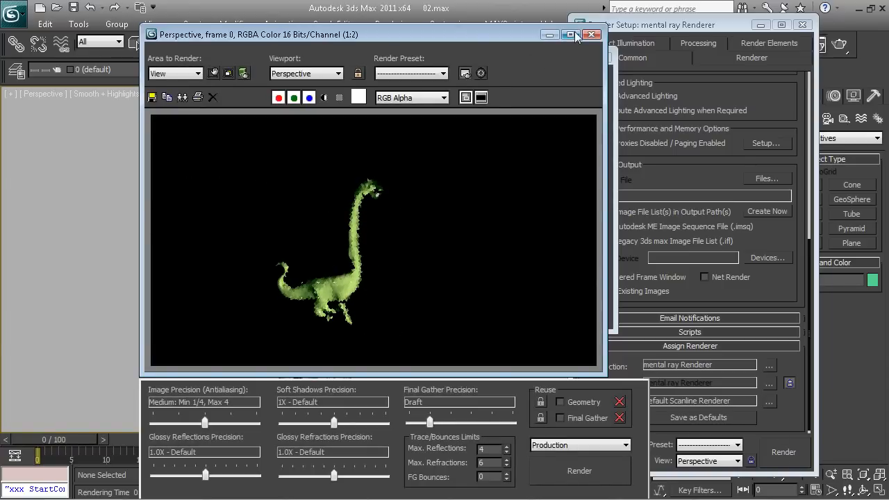
pyautogui.click(570, 35)
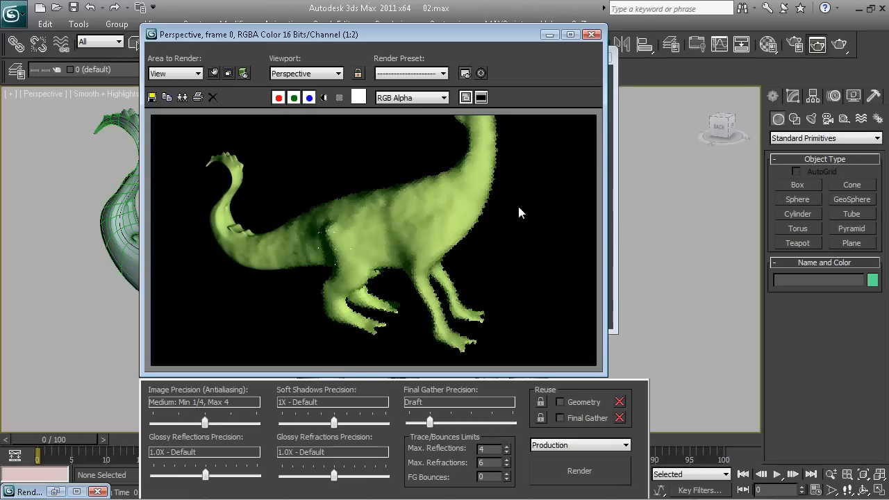
pyautogui.moveTo(524, 225)
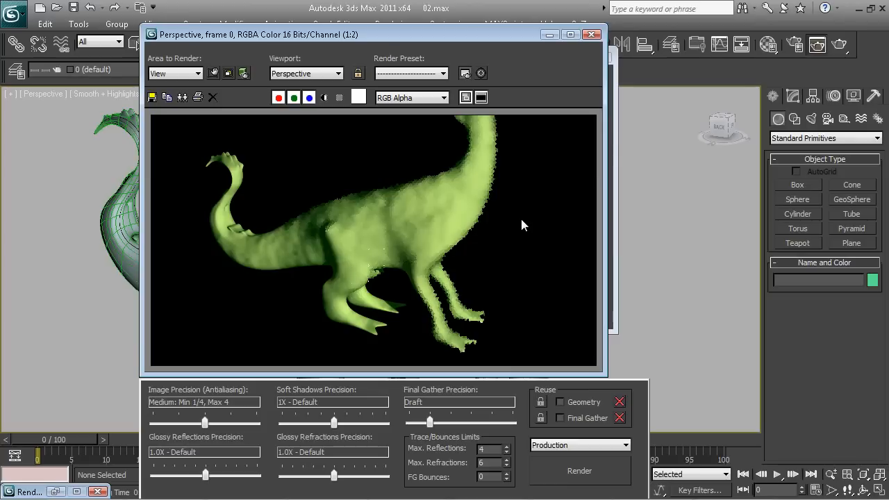
pyautogui.moveTo(443, 230)
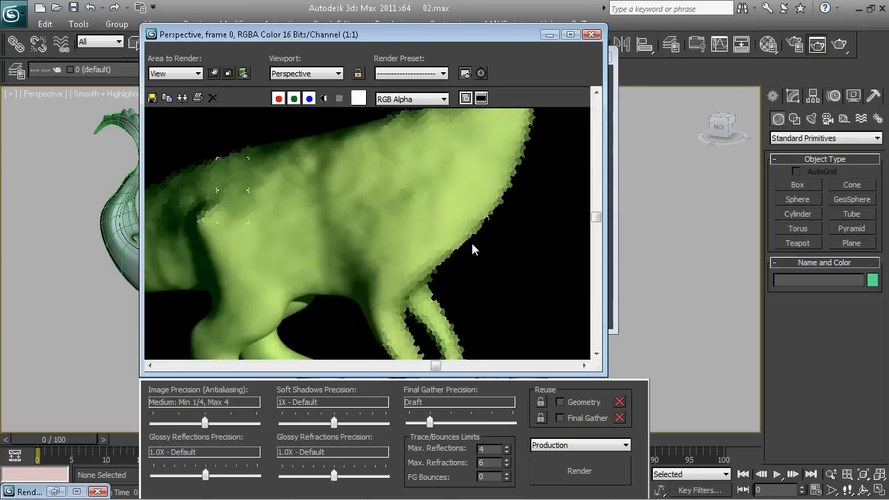
pyautogui.click(213, 97)
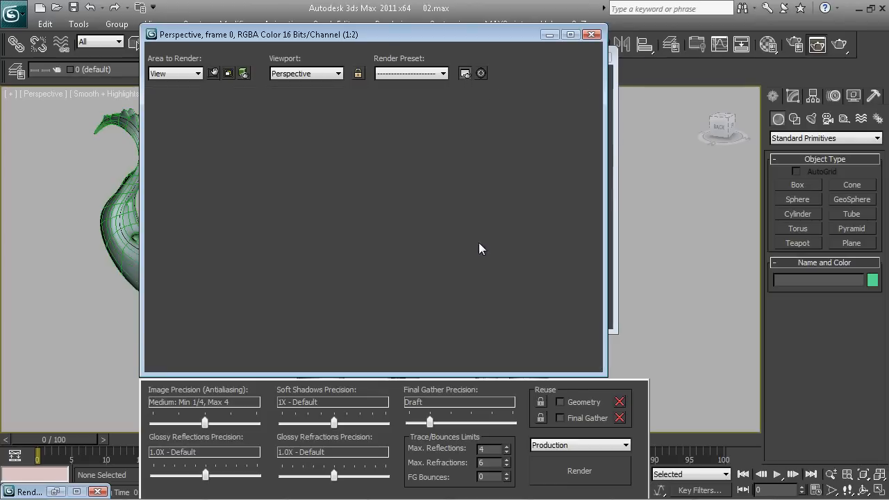
pyautogui.click(580, 469)
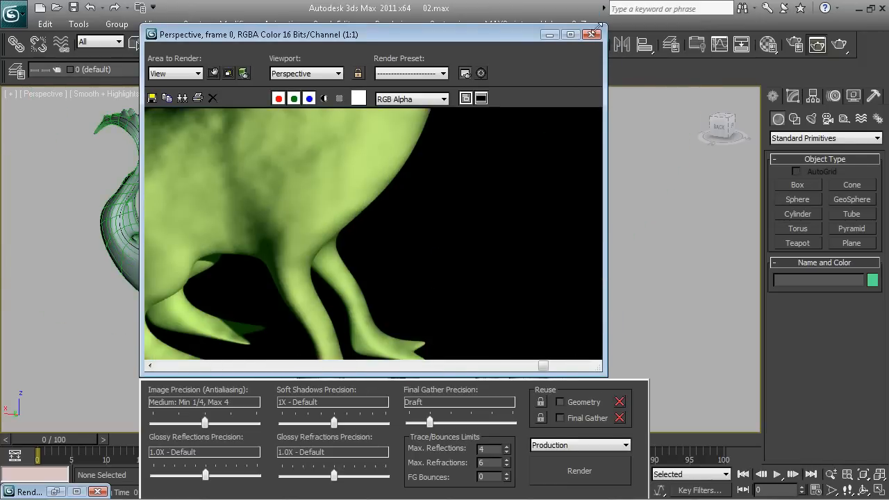
pyautogui.click(597, 34)
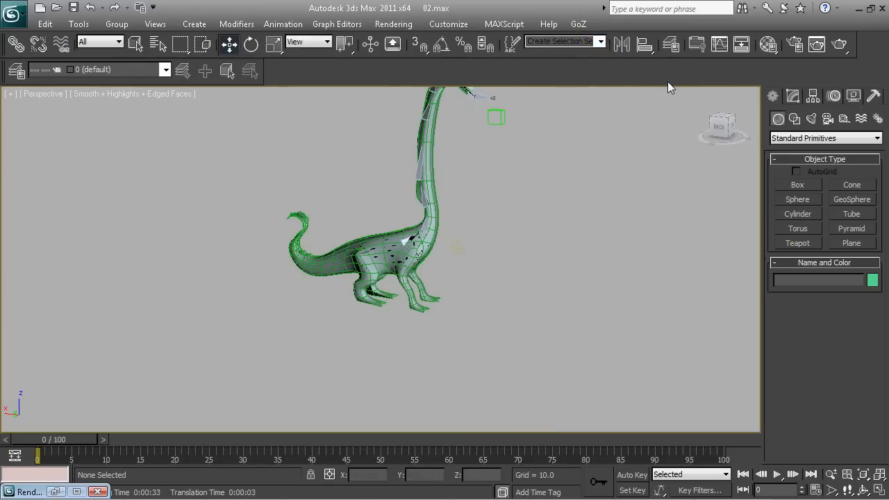
pyautogui.moveTo(720, 75)
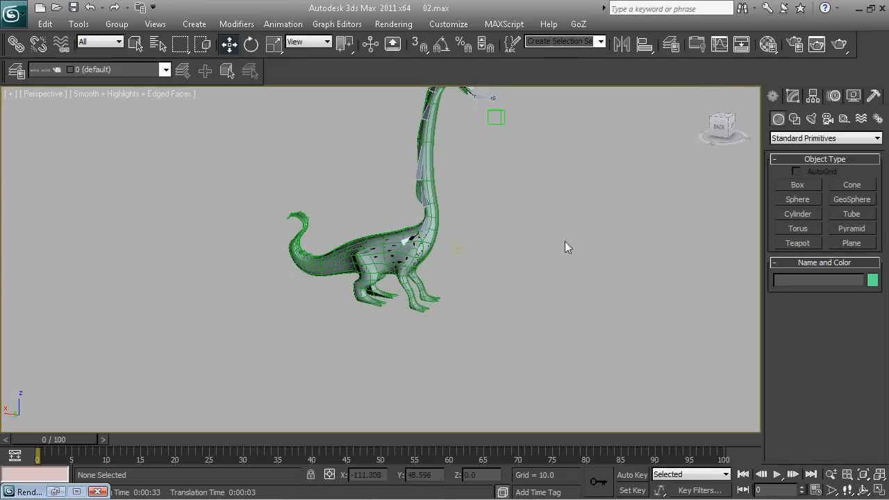
# In Render Setup's Time Output, set the range to frames 0 to 60.
pyautogui.click(393, 24)
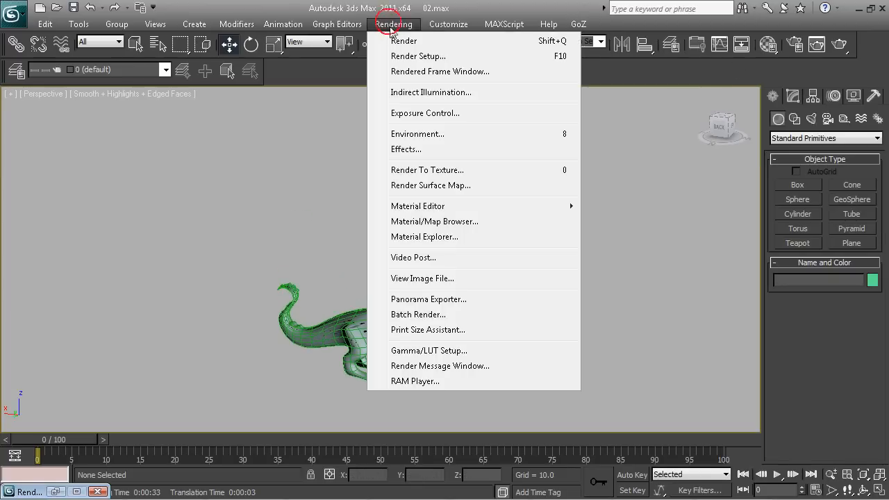
pyautogui.click(418, 55)
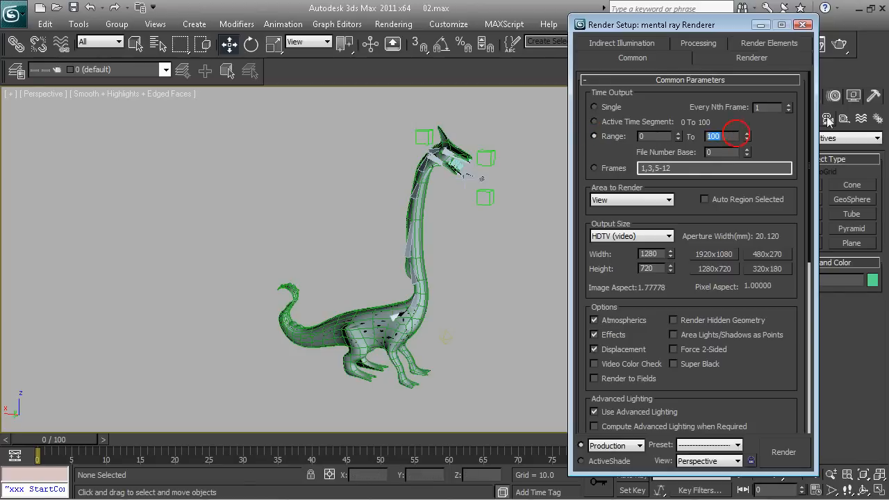
pyautogui.write('60')
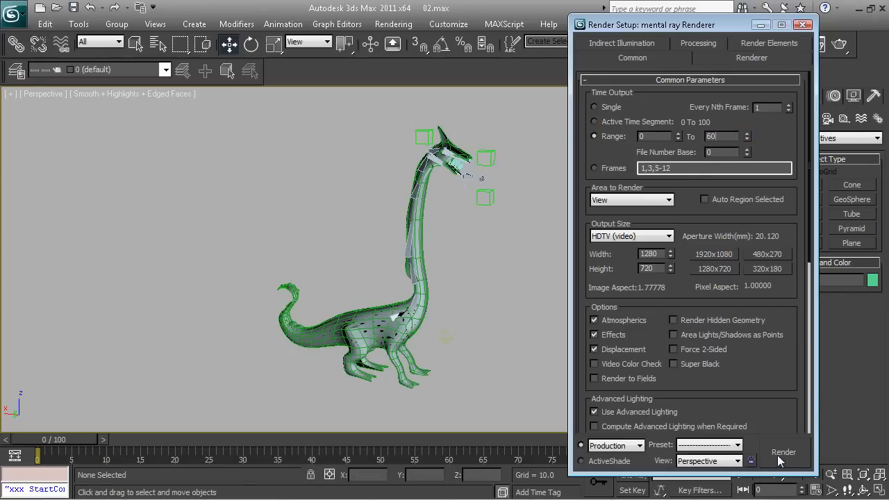
pyautogui.moveTo(94, 452)
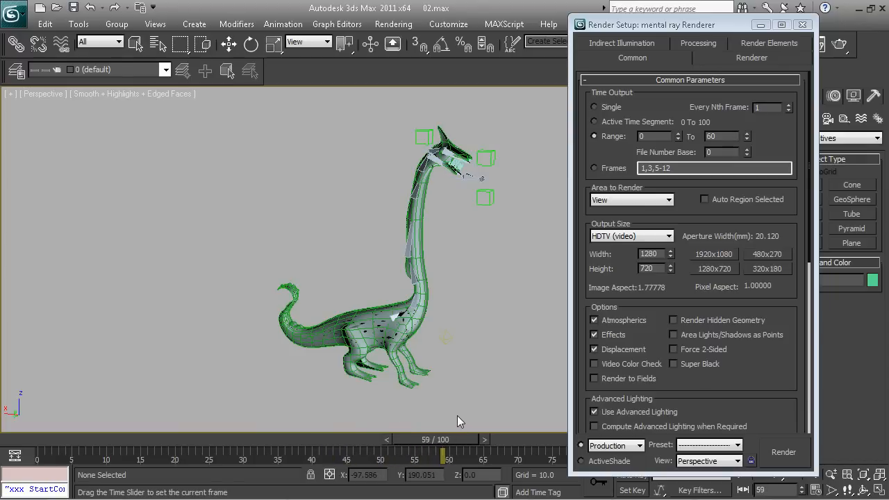
pyautogui.moveTo(464, 423)
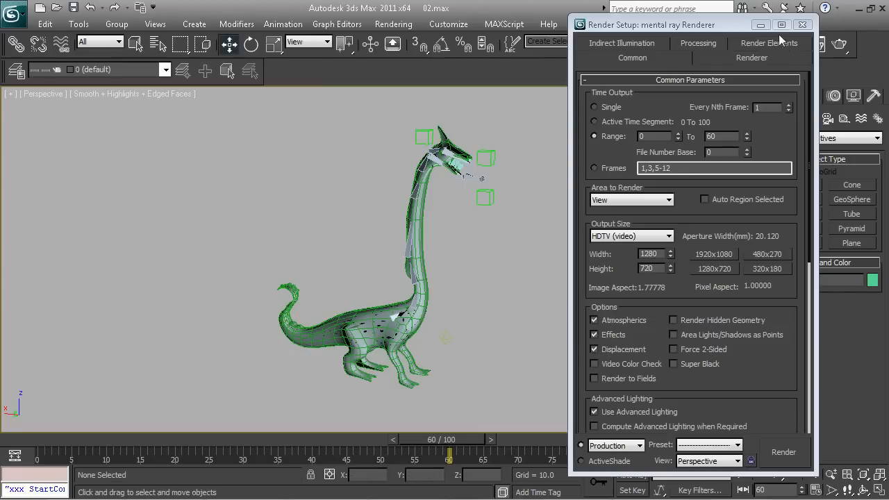
pyautogui.click(803, 25)
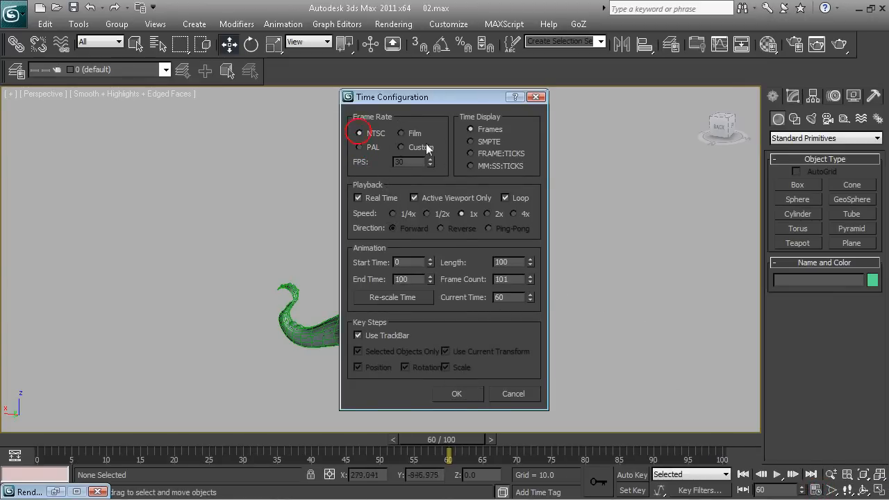
pyautogui.click(401, 147)
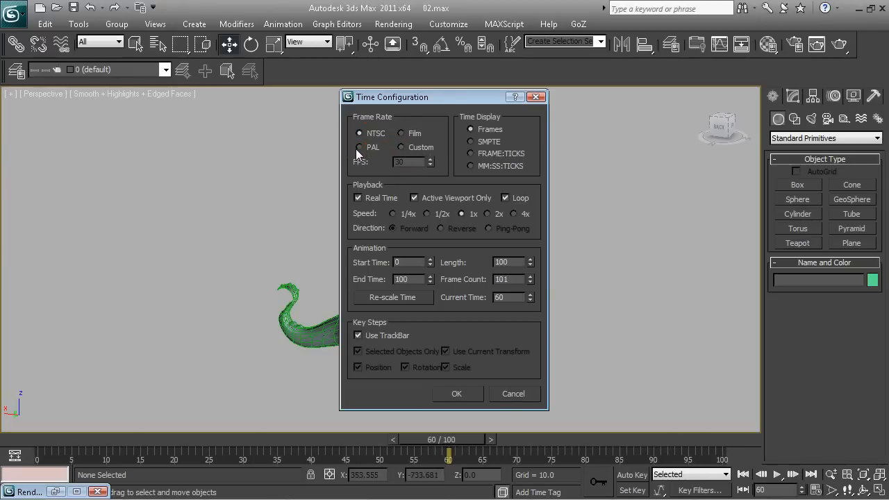
pyautogui.click(428, 214)
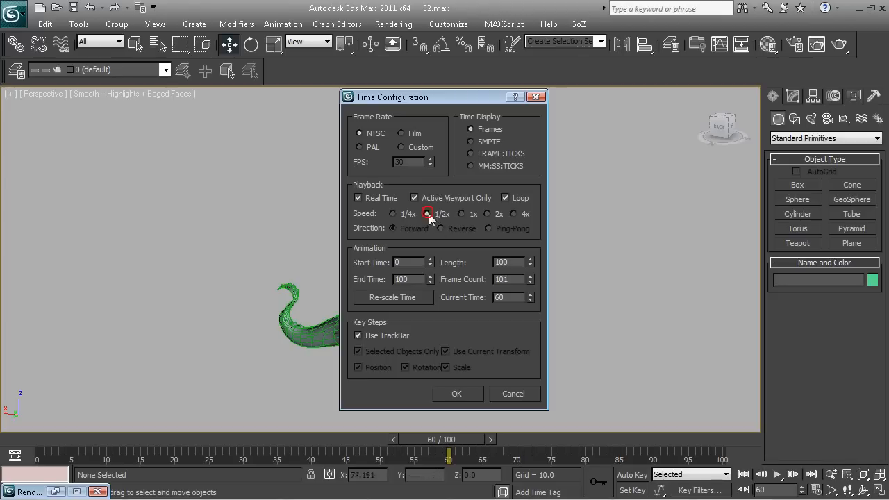
pyautogui.click(461, 214)
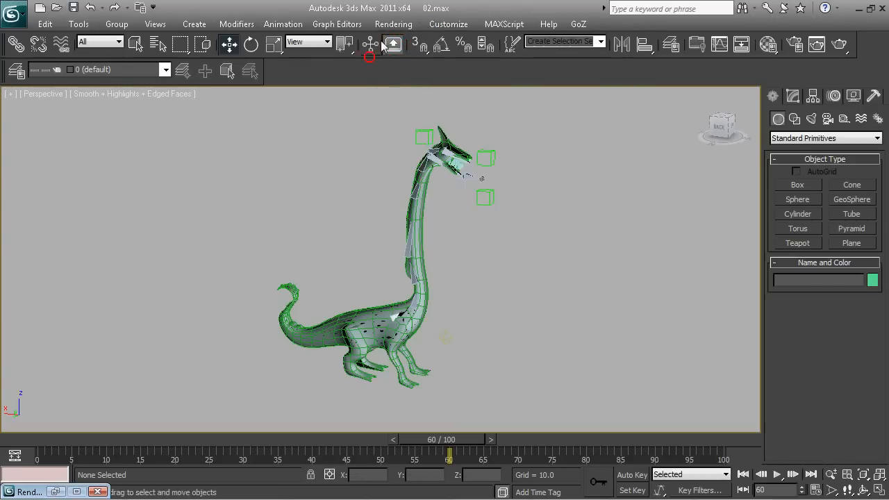
# Render the hydra at frame 60 from Render Setup into the rendered frame window.
pyautogui.click(393, 43)
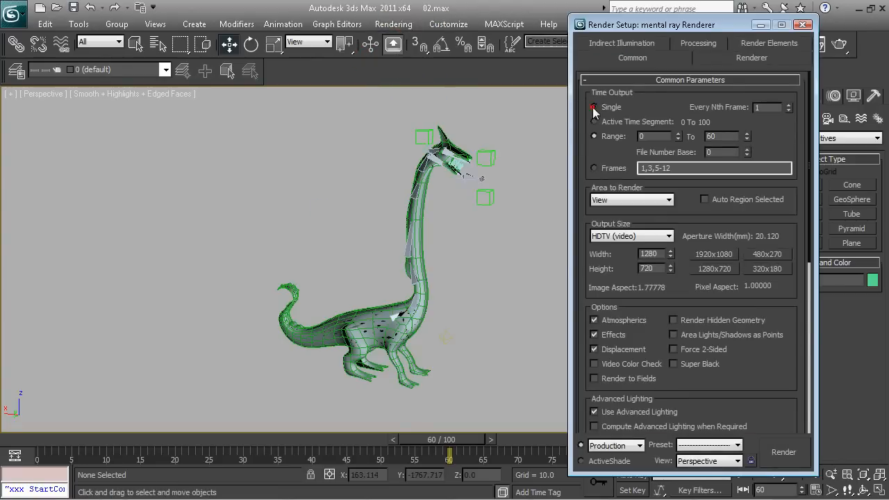
pyautogui.click(783, 453)
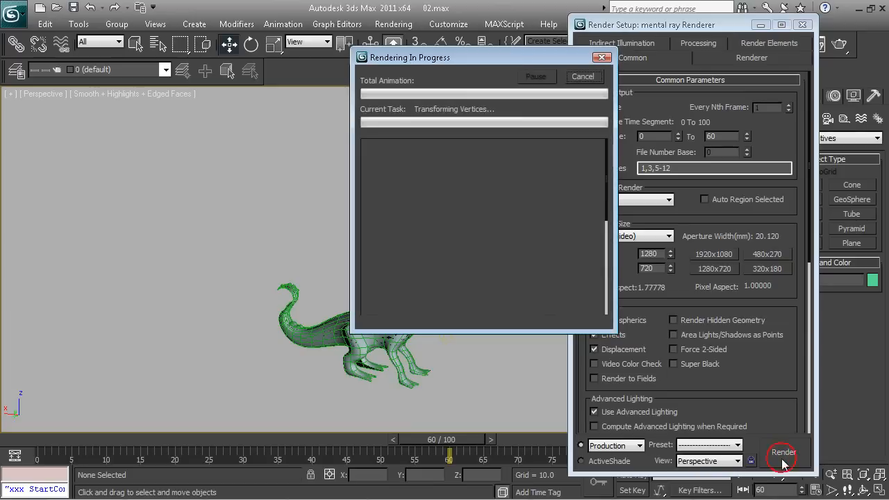
pyautogui.click(783, 453)
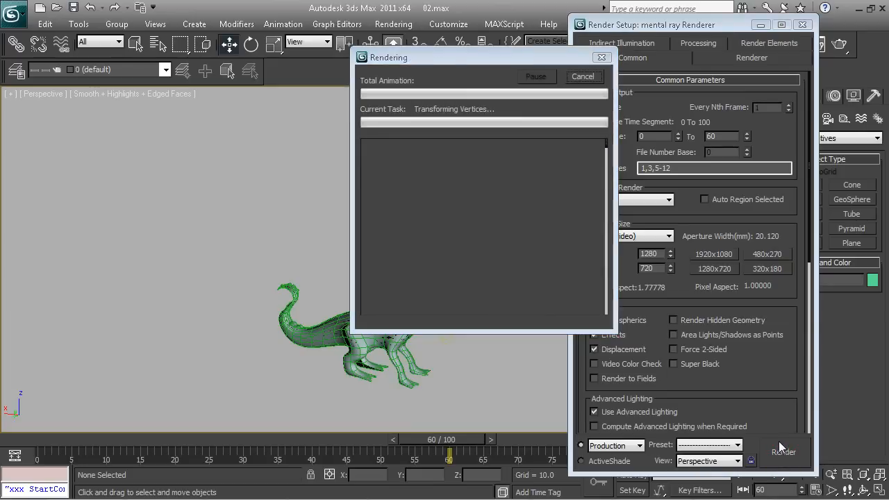
pyautogui.click(783, 452)
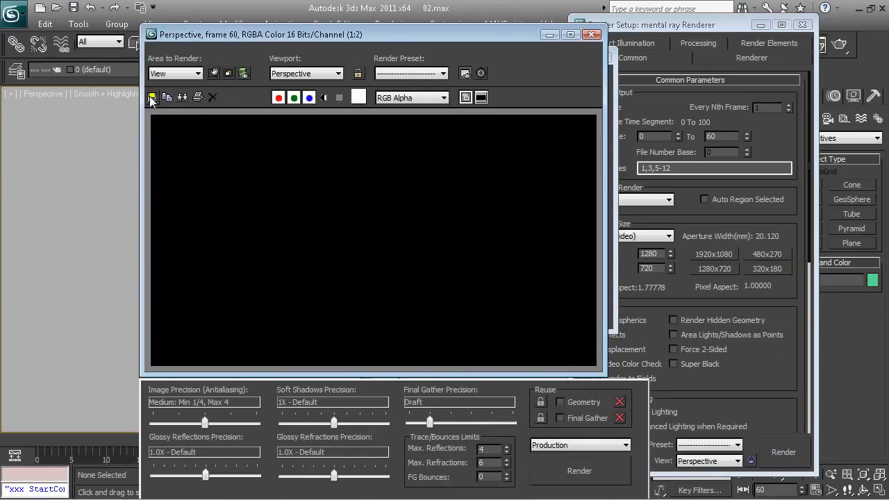
# Save the rendered hydra image, choosing a Save as type file format.
pyautogui.click(153, 97)
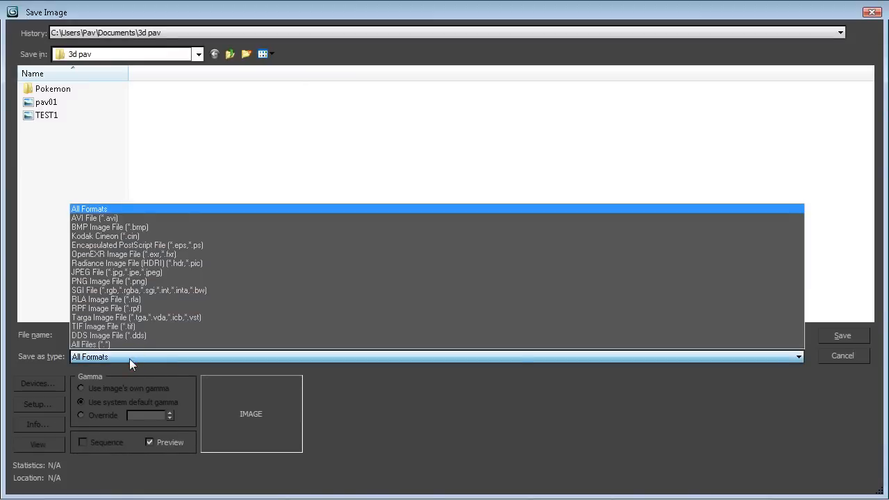
pyautogui.click(91, 345)
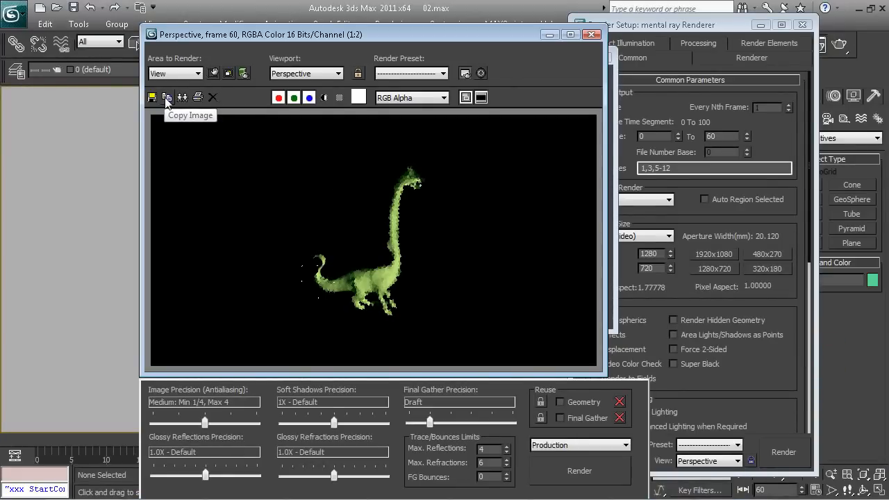
pyautogui.moveTo(184, 97)
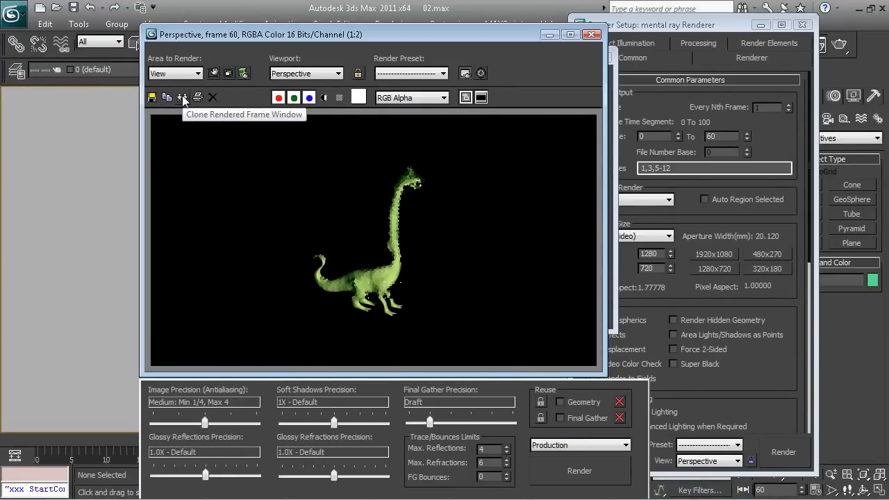
# Clone the frame-60 hydra render twice and arrange the copies side by side for comparison.
pyautogui.click(184, 97)
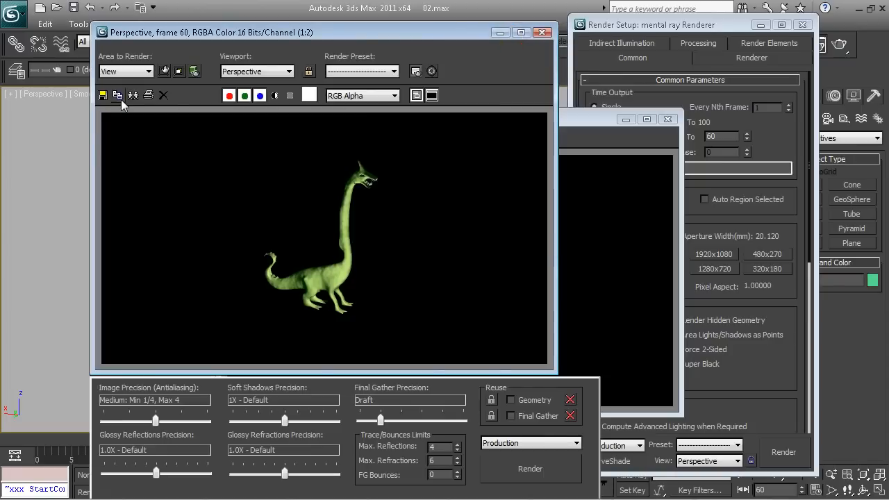
pyautogui.moveTo(134, 94)
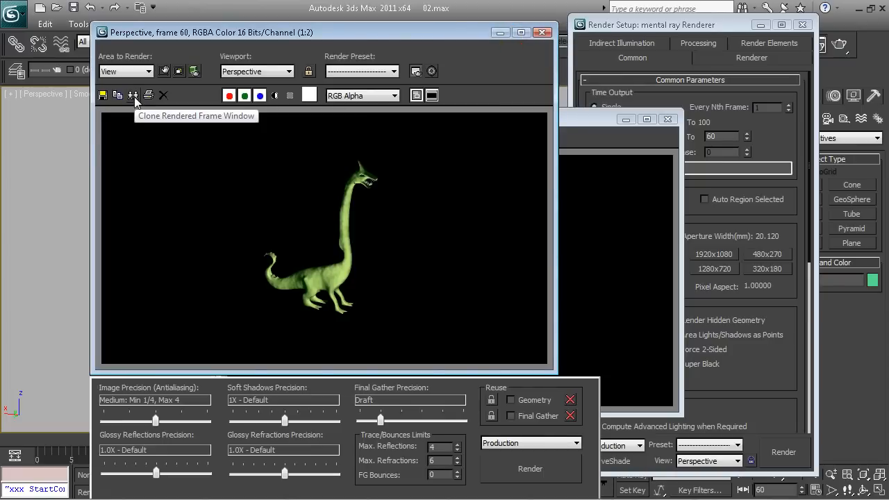
pyautogui.click(133, 94)
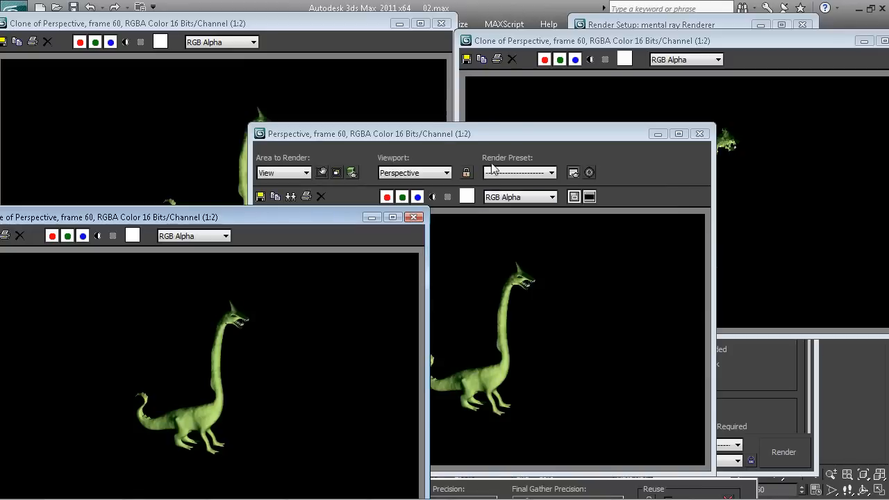
pyautogui.moveTo(361, 133); pyautogui.dragTo(434, 120)
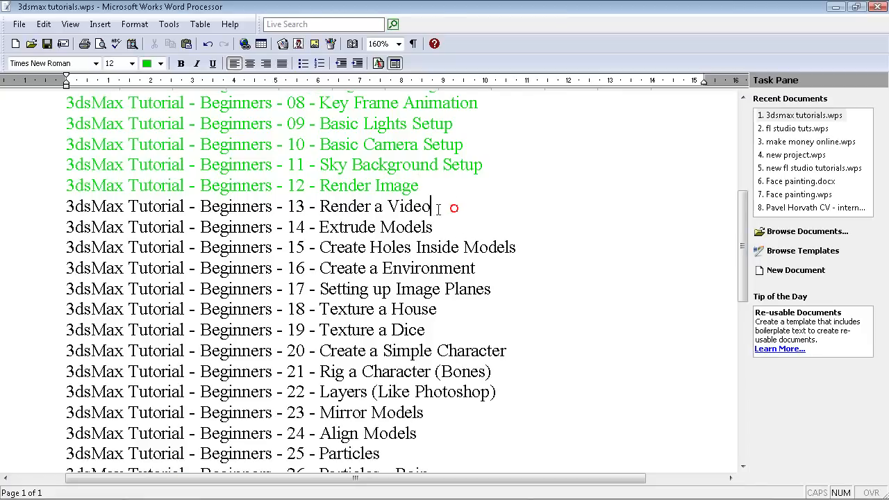
pyautogui.tripleClick(242, 186)
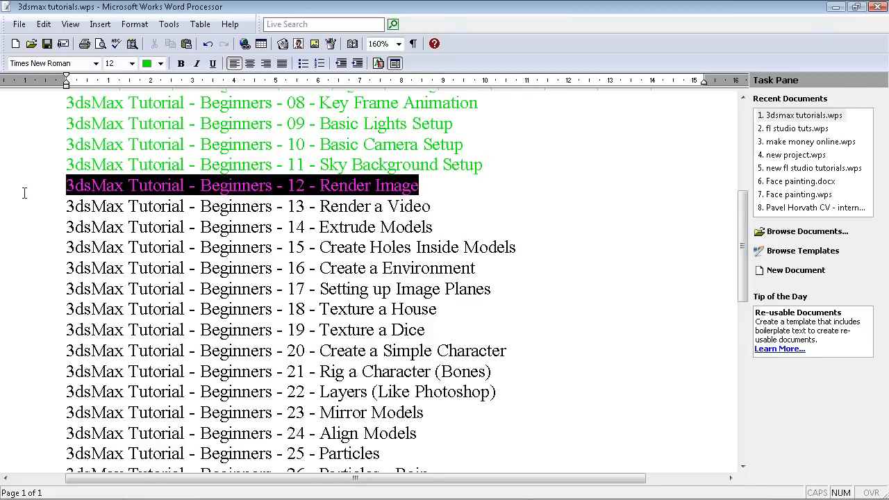
pyautogui.click(104, 206)
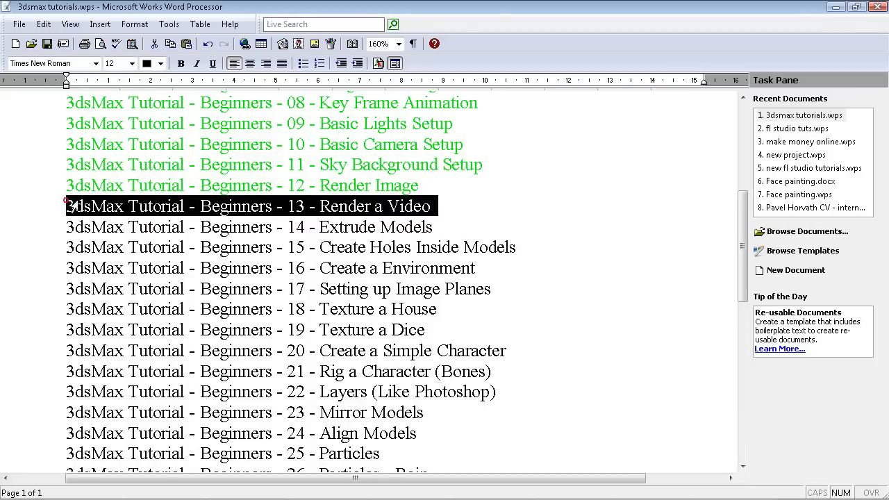
pyautogui.click(420, 227)
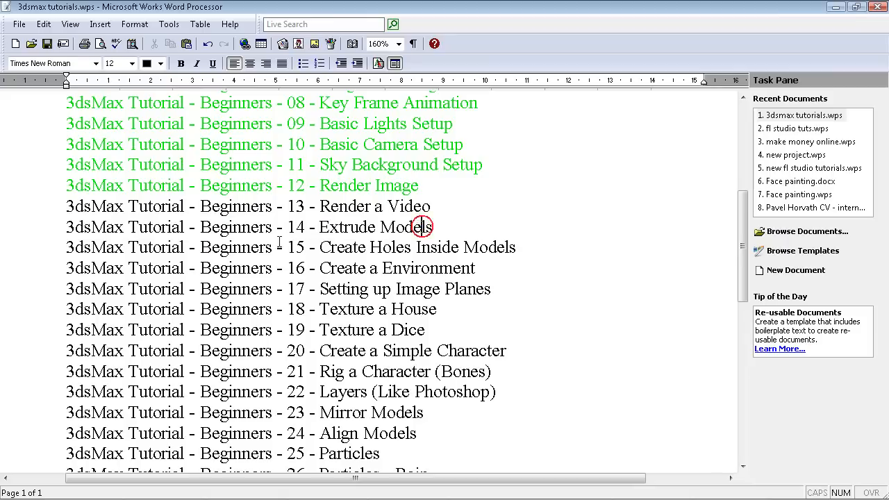
pyautogui.click(517, 247)
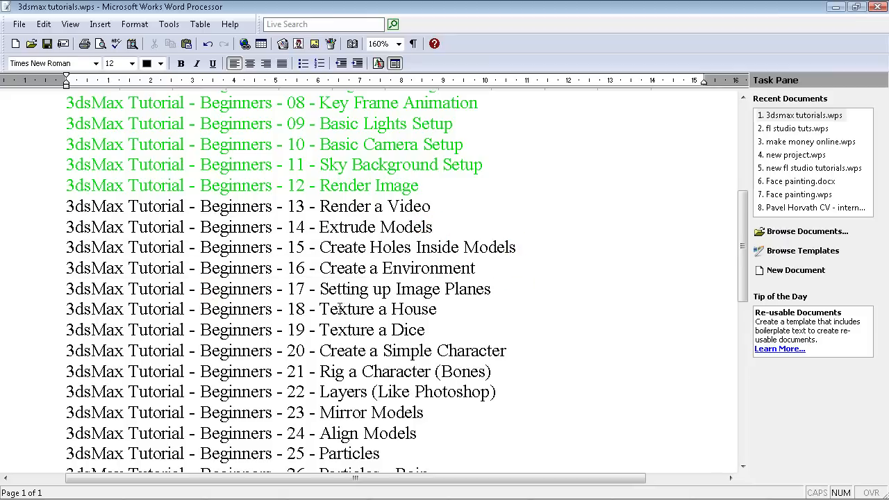
pyautogui.moveTo(511, 321)
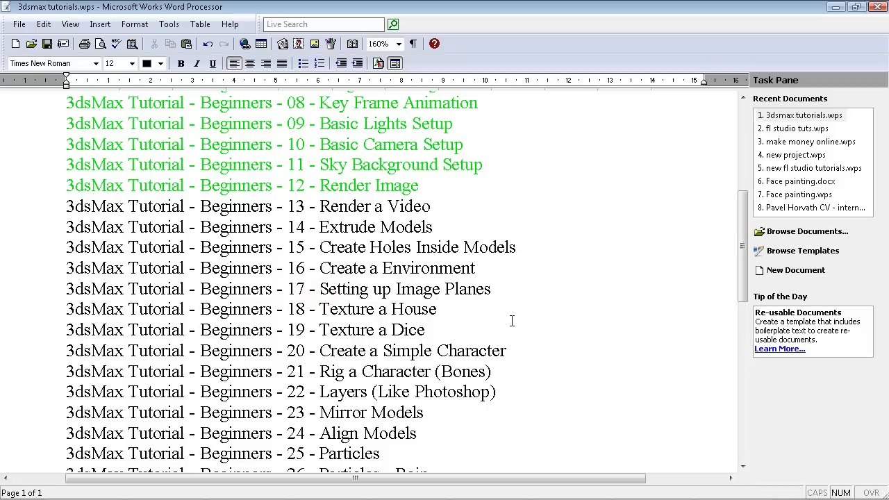